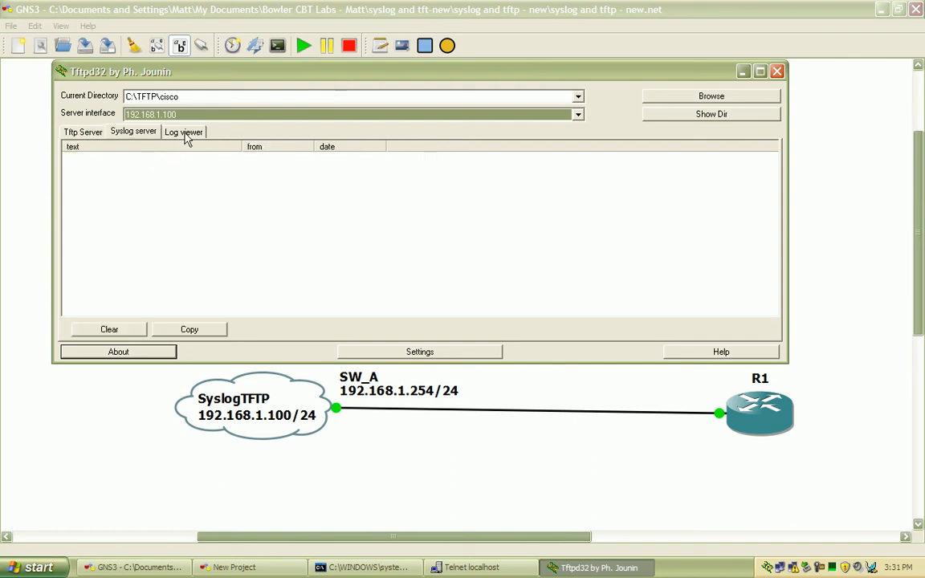
# Check Tftpd32's log viewer (TFTP on port 69), then return to the empty syslog list
pyautogui.click(183, 131)
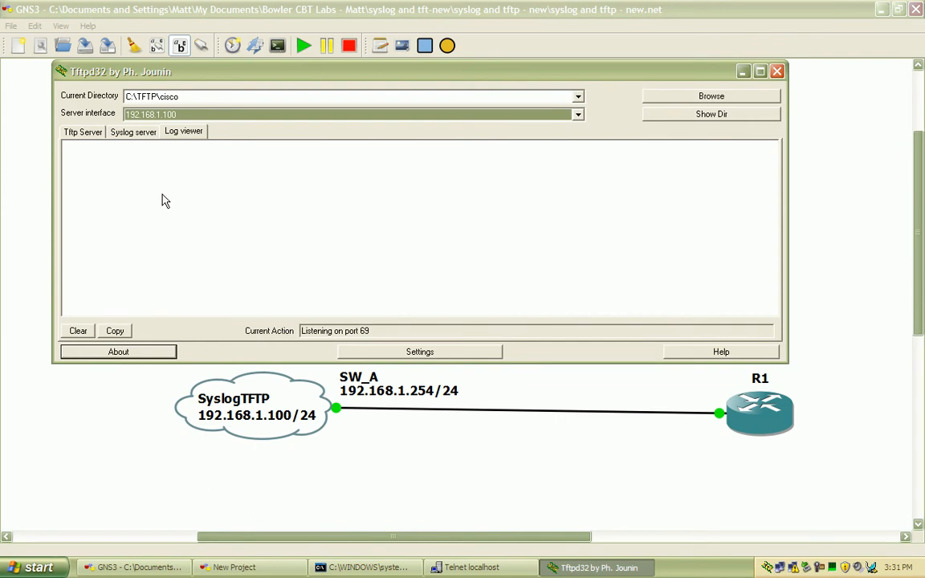
pyautogui.moveTo(154, 137)
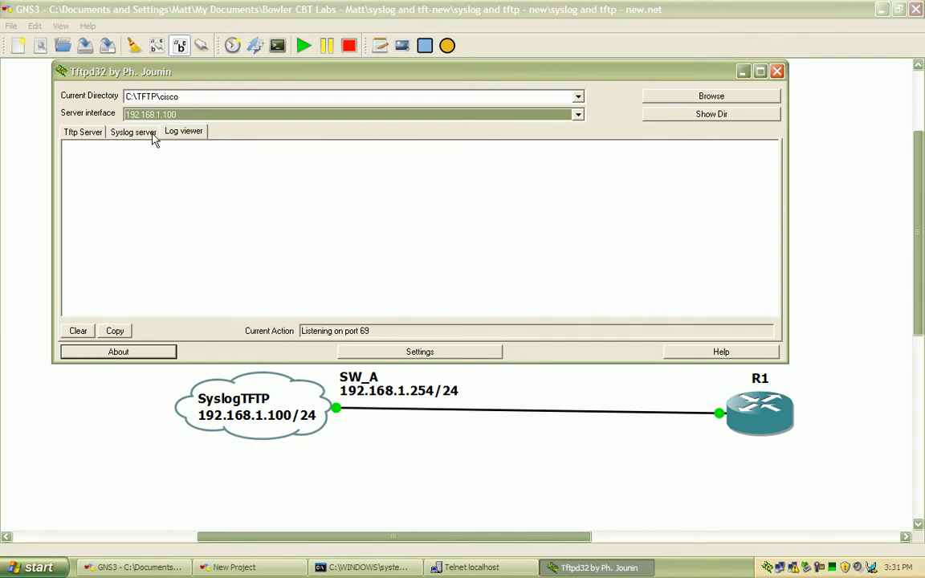
pyautogui.click(133, 131)
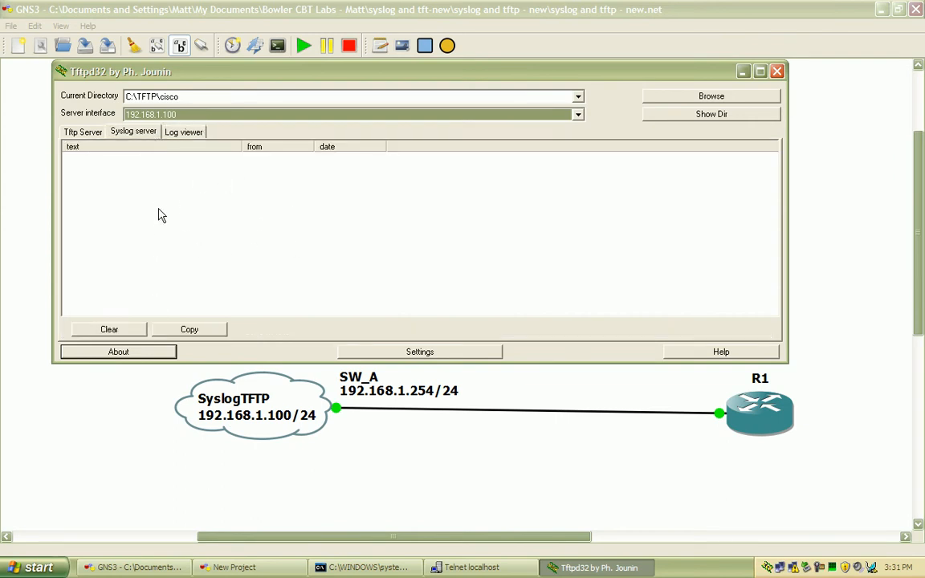
pyautogui.moveTo(185, 172)
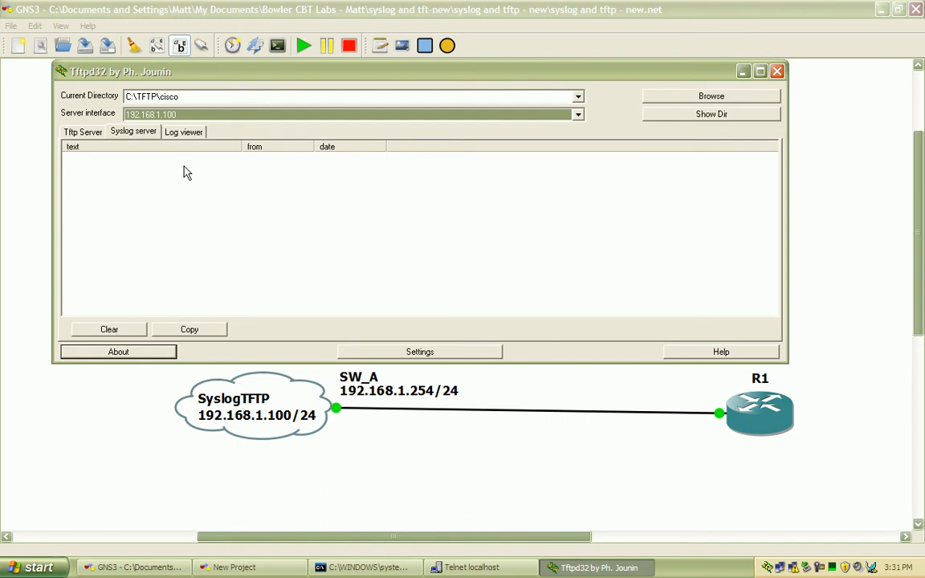
pyautogui.moveTo(196, 168)
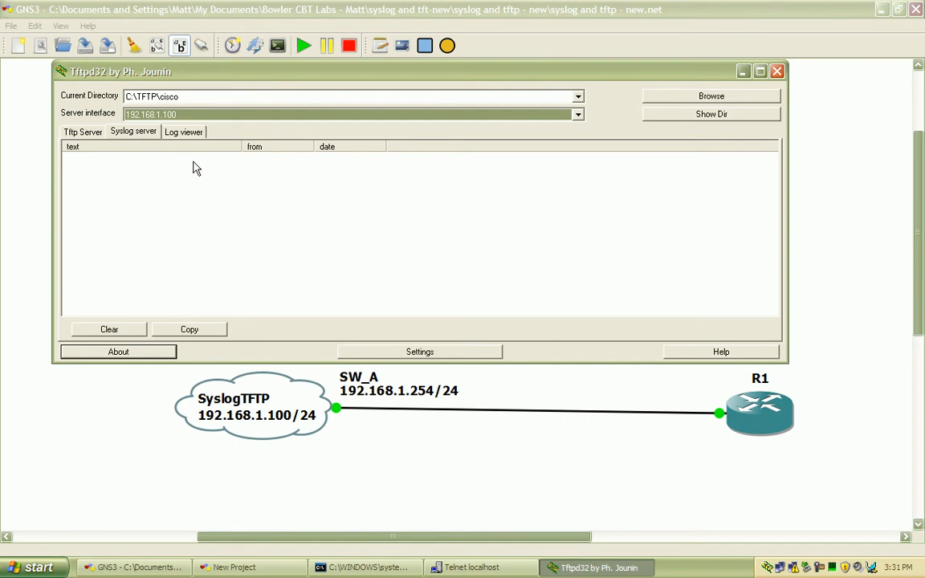
pyautogui.moveTo(444, 14)
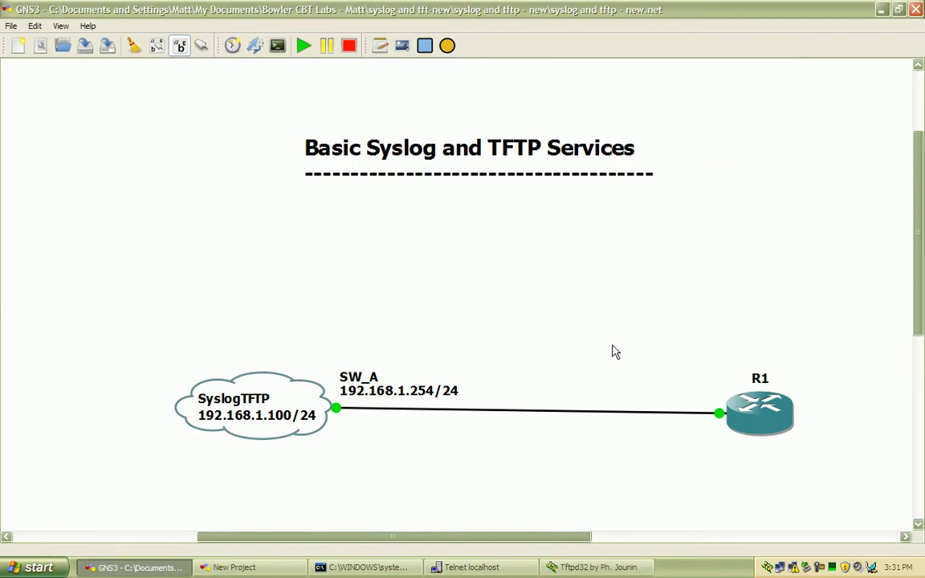
# On R1's console, explore logging options and enter logging host 192.168.1.100
pyautogui.click(472, 567)
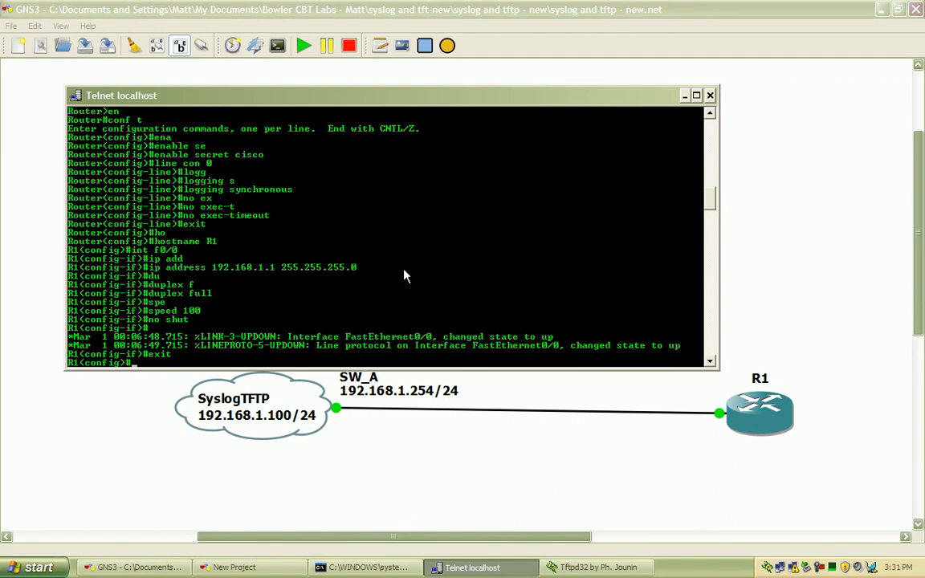
pyautogui.write('1')
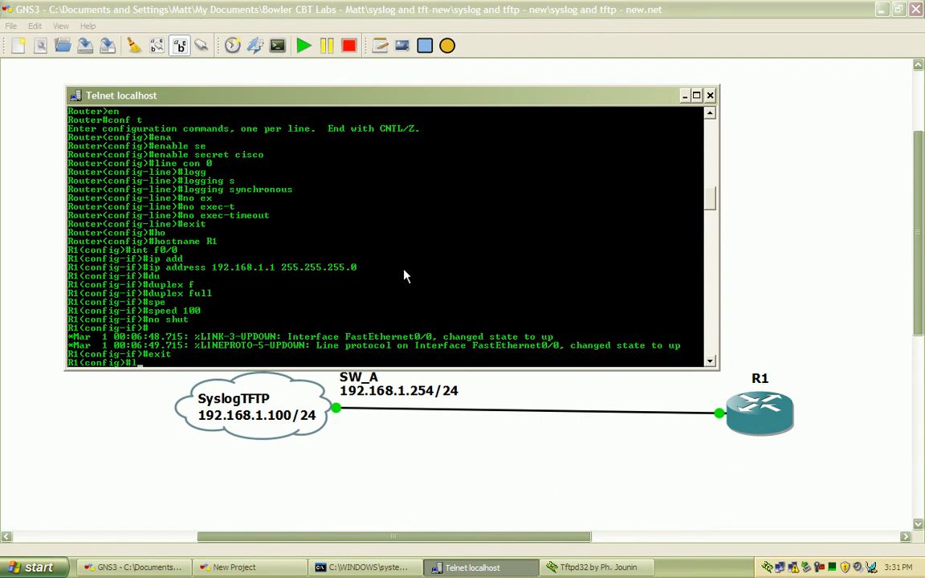
pyautogui.write('logging')
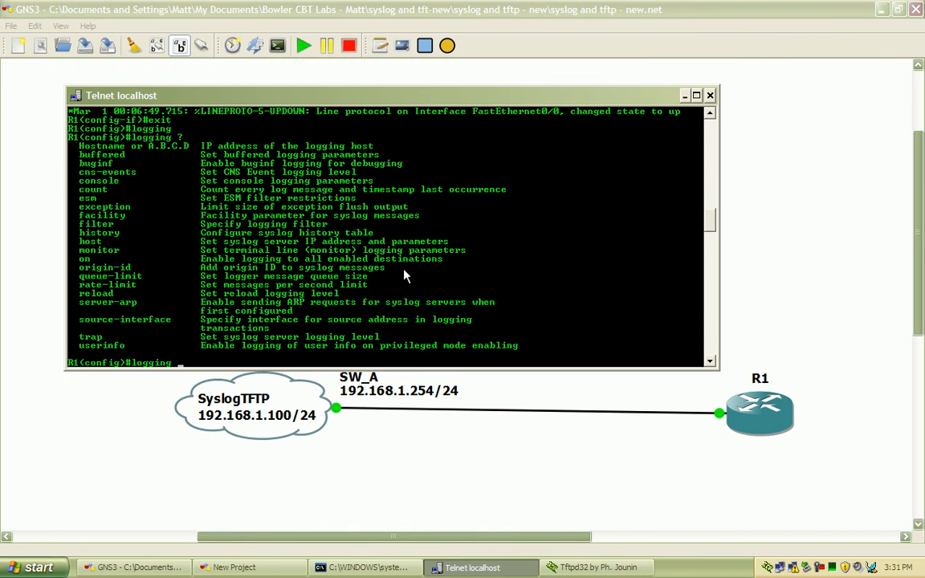
pyautogui.moveTo(181, 243)
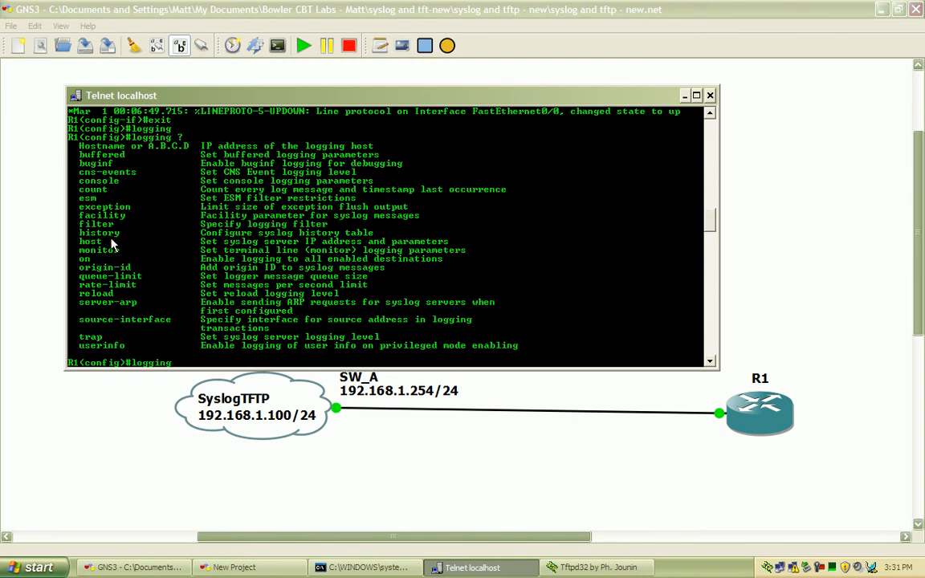
pyautogui.moveTo(177, 152)
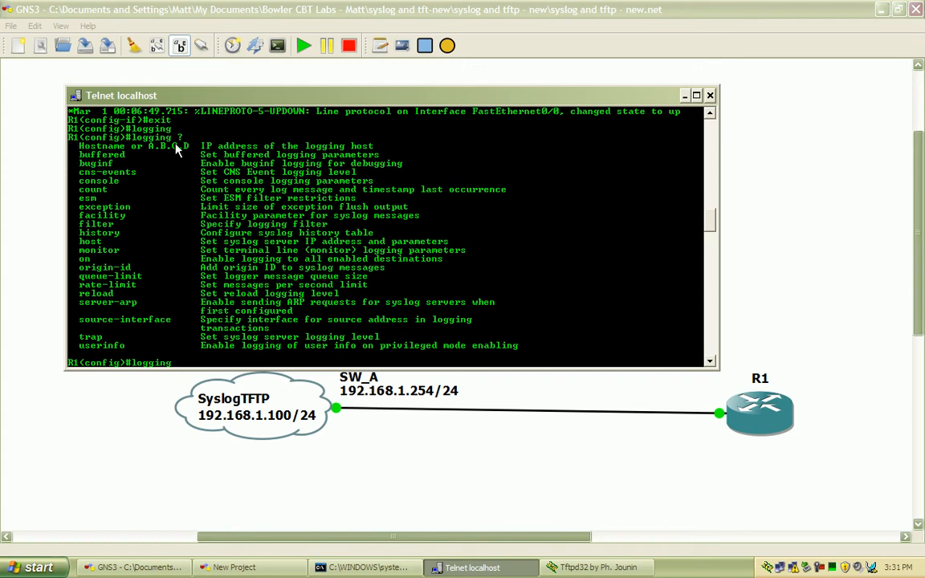
pyautogui.moveTo(108, 261)
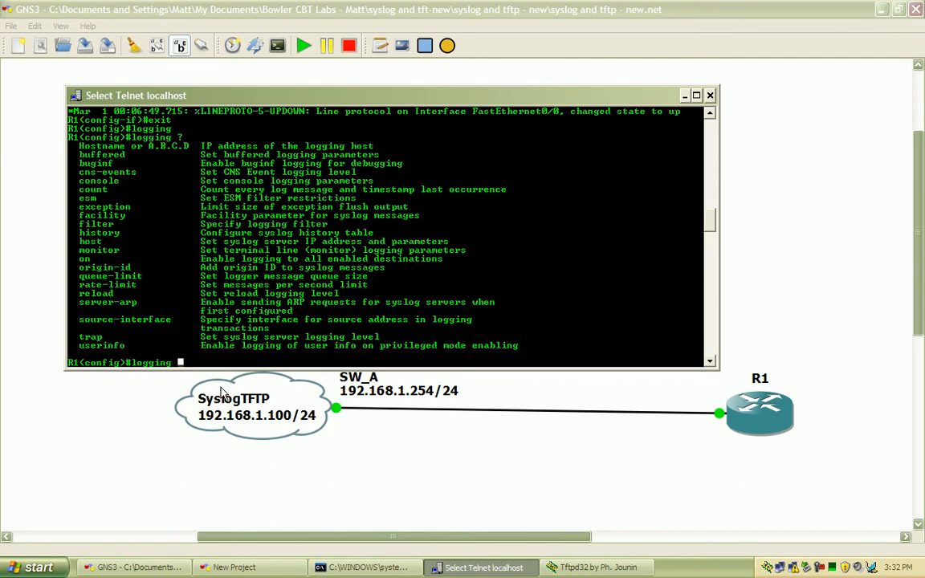
pyautogui.write('host')
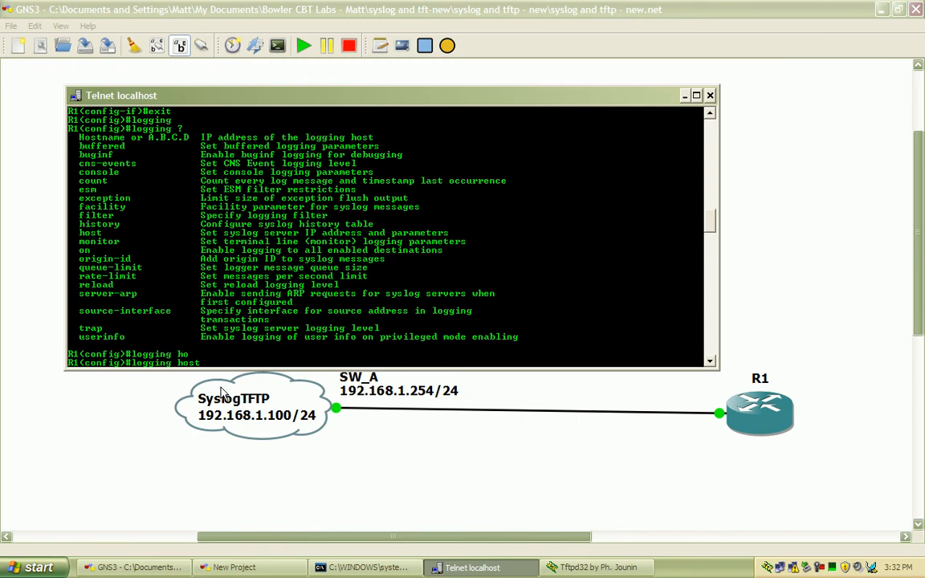
pyautogui.write('192.168.')
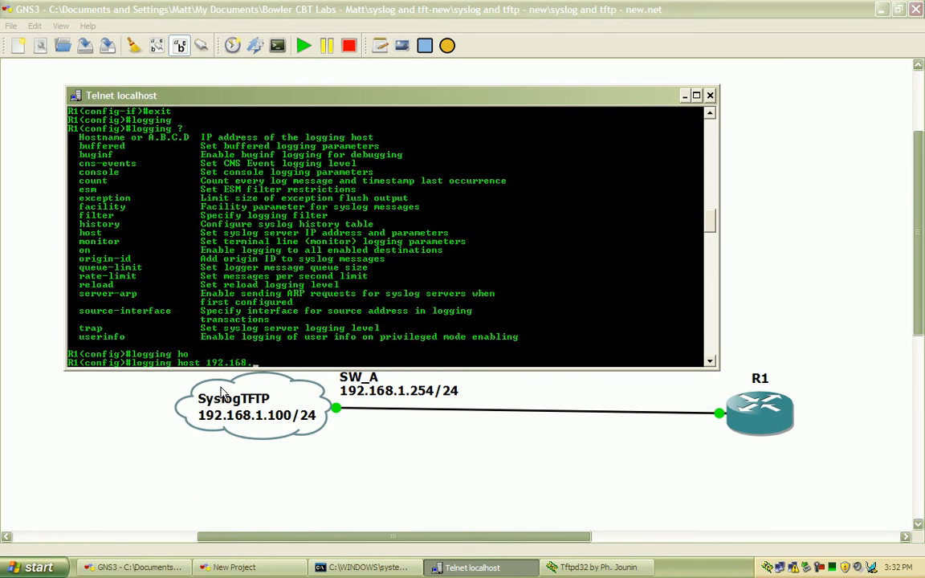
pyautogui.write('100')
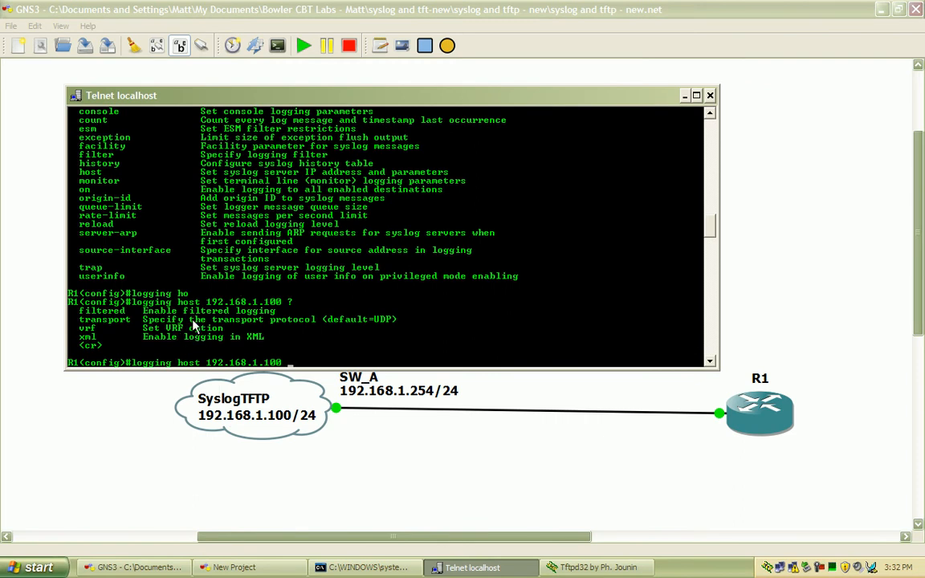
pyautogui.moveTo(109, 352)
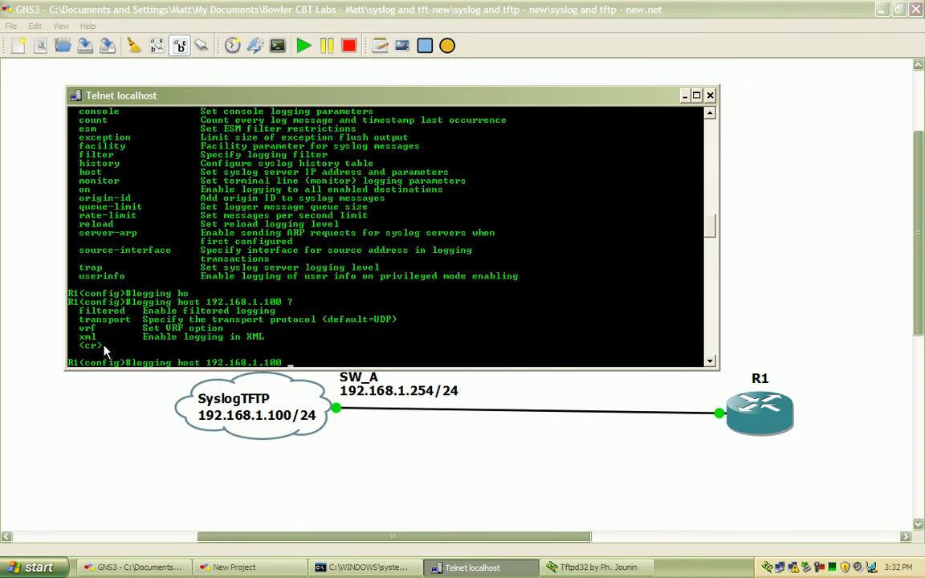
pyautogui.moveTo(317, 363)
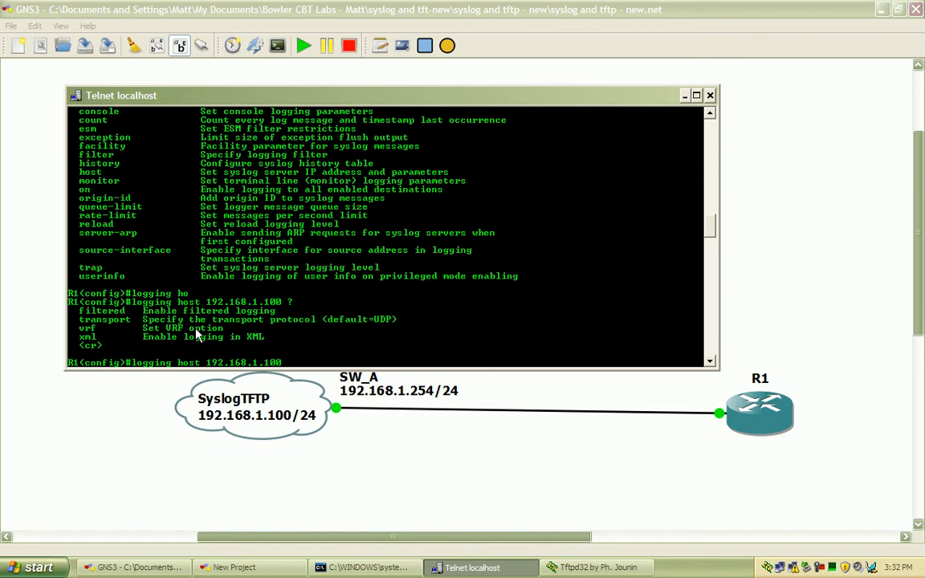
pyautogui.write('tr')
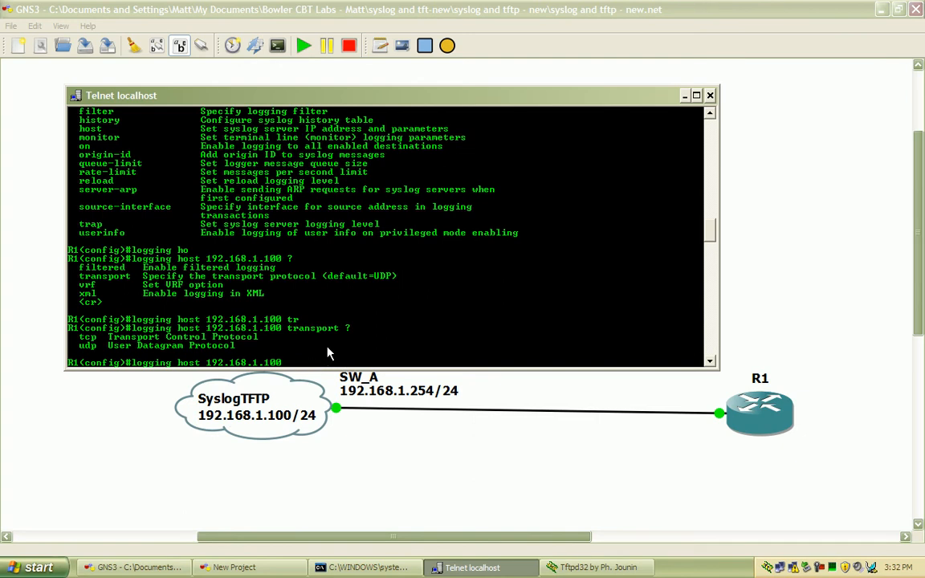
pyautogui.moveTo(394, 292)
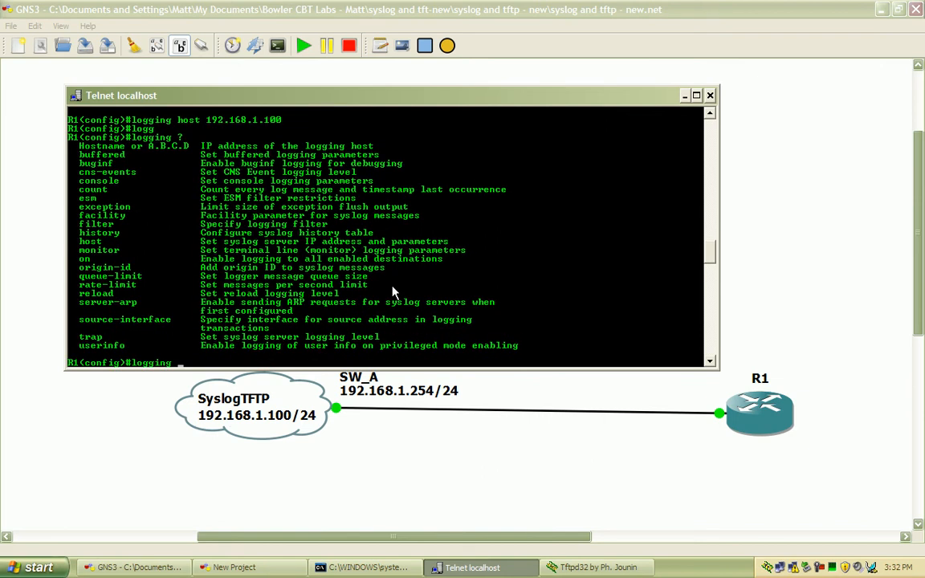
pyautogui.moveTo(319, 261)
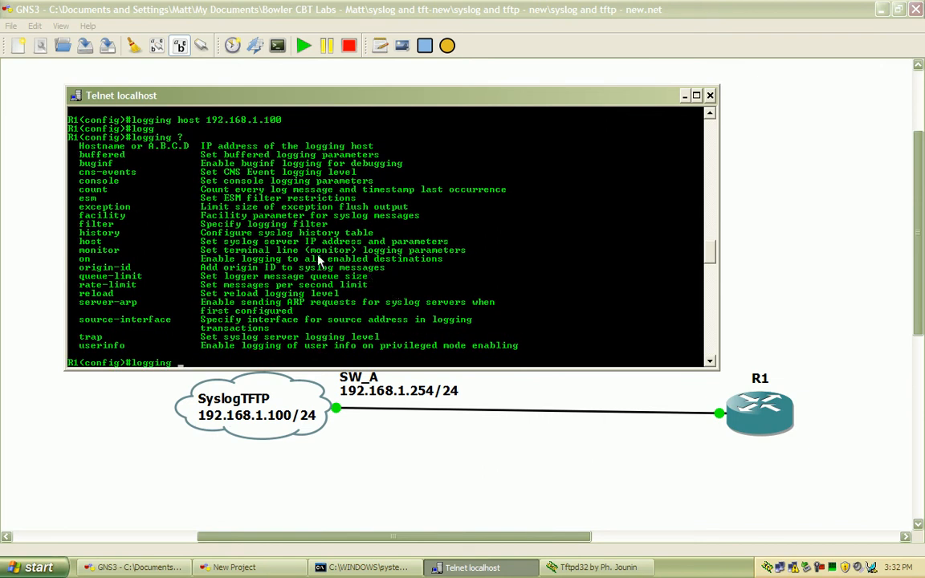
pyautogui.moveTo(94, 338)
pyautogui.write(' trap')
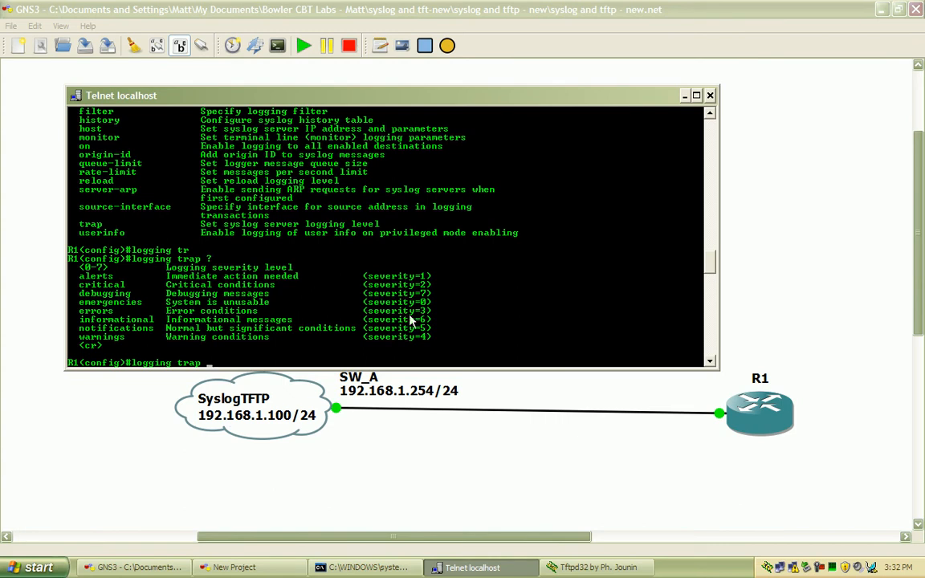
pyautogui.moveTo(88, 309)
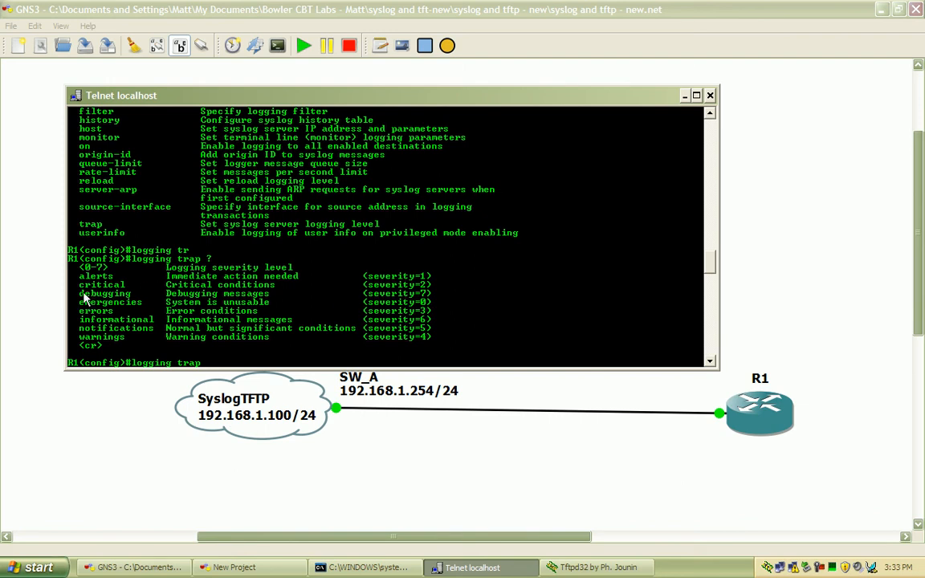
pyautogui.moveTo(273, 303)
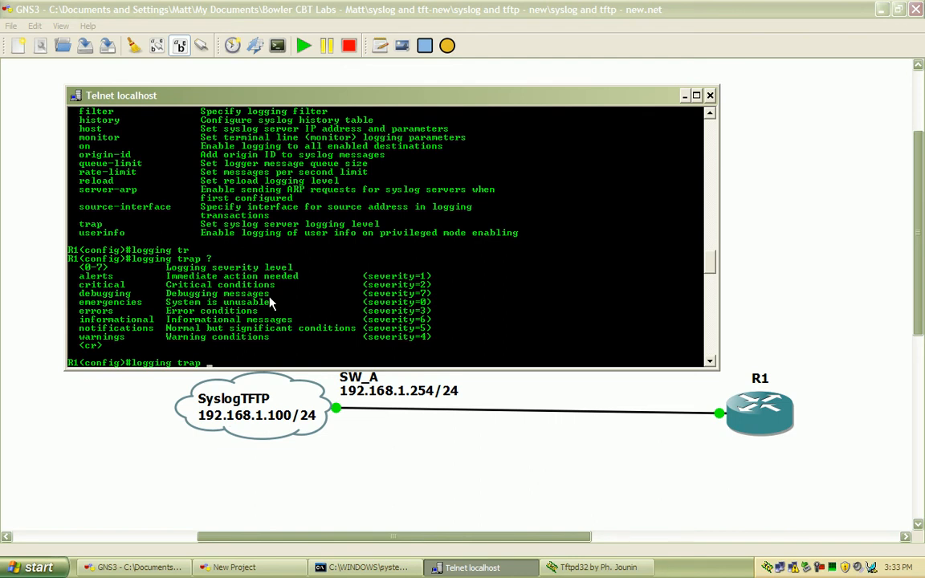
pyautogui.moveTo(156, 297)
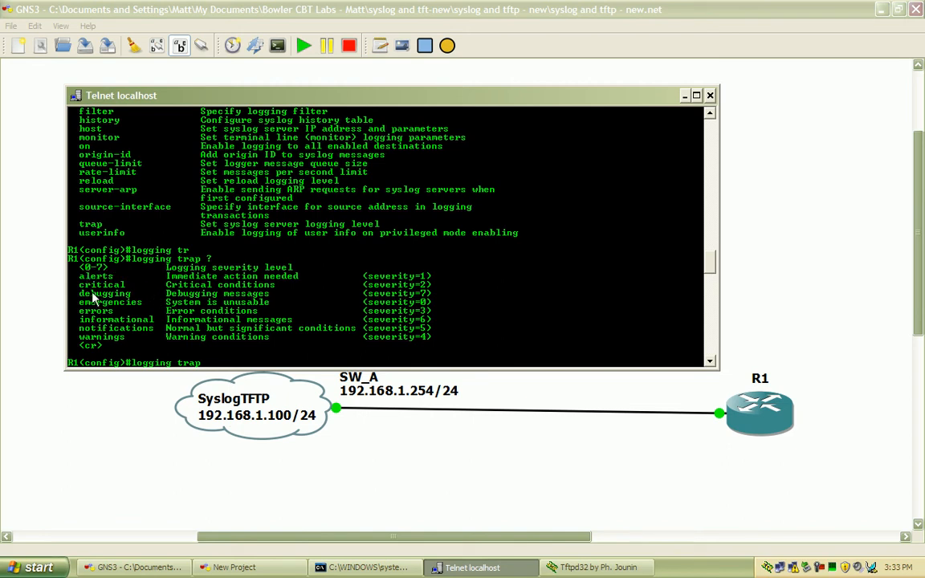
pyautogui.moveTo(84, 301)
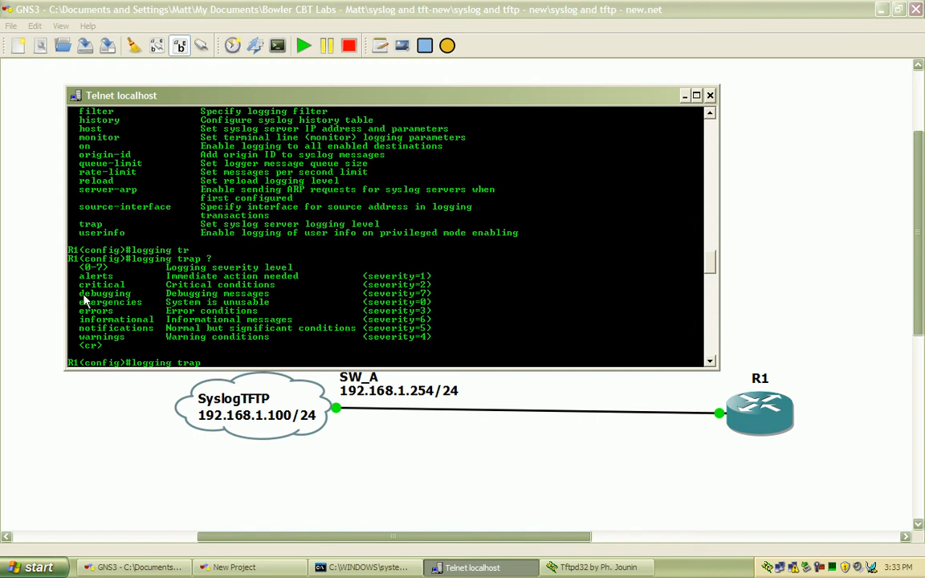
# Set R1's logging trap severity level to debugging
pyautogui.write('debugging')
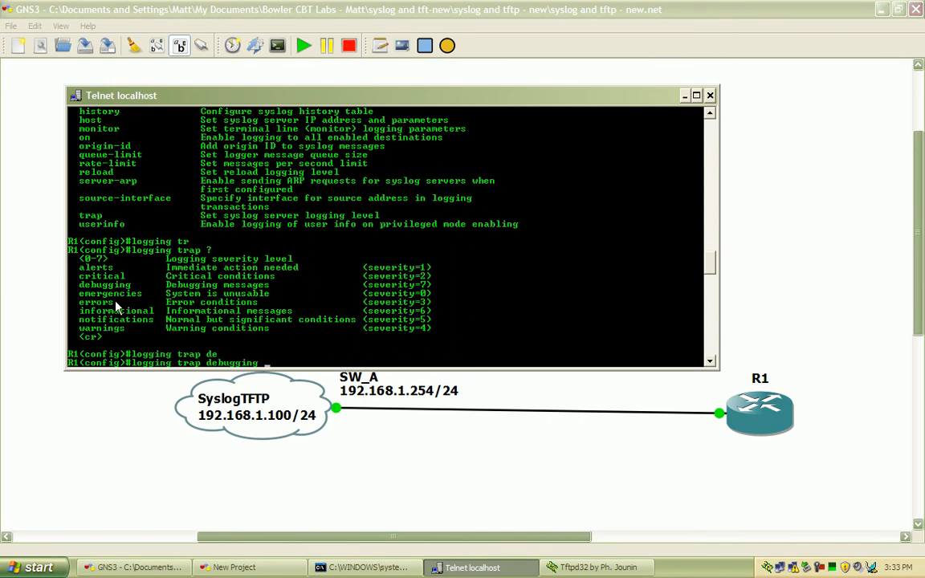
pyautogui.moveTo(154, 290)
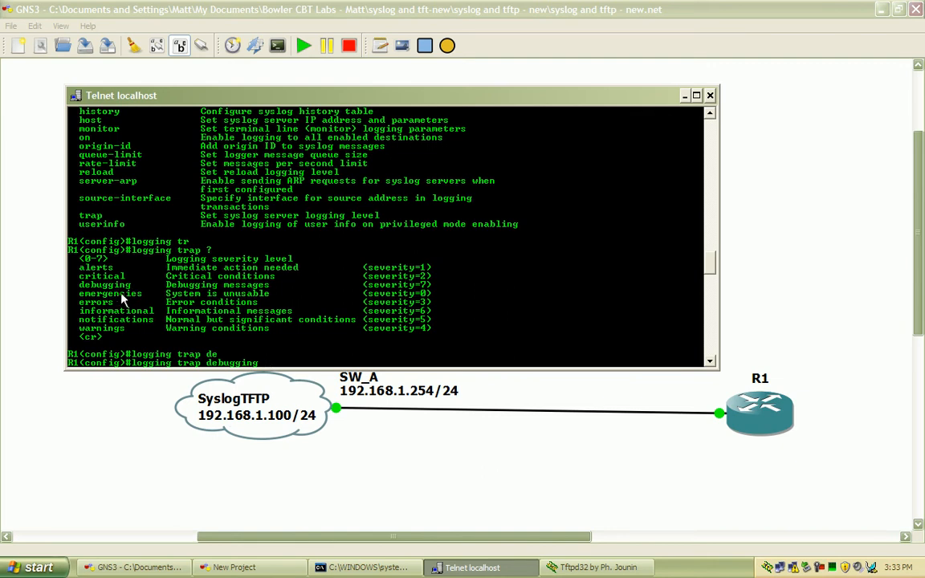
pyautogui.moveTo(143, 296)
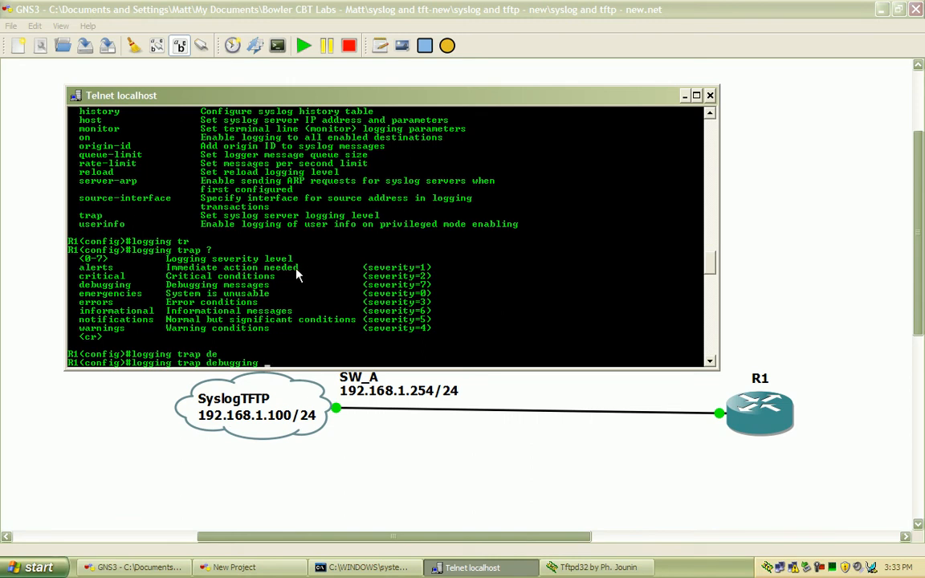
pyautogui.moveTo(217, 294)
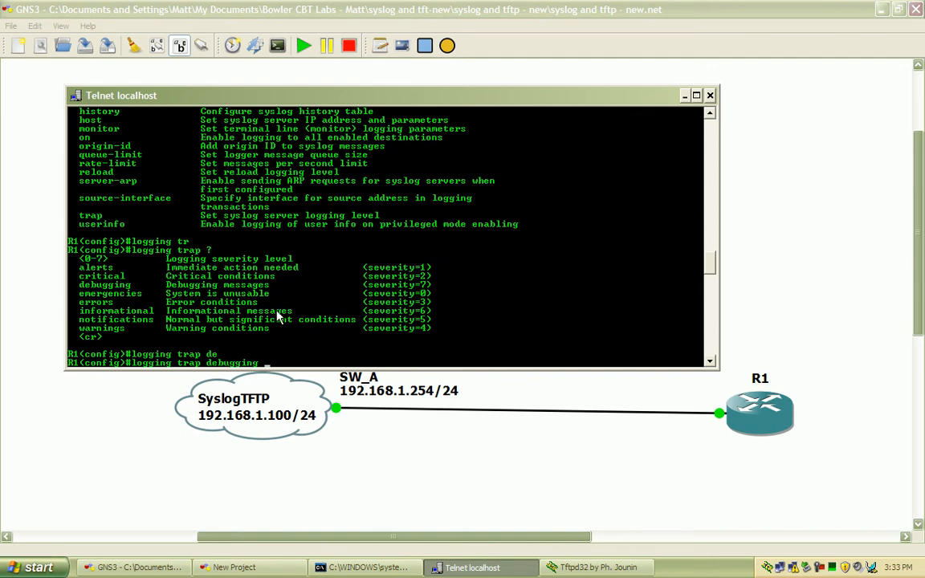
pyautogui.press('Return')
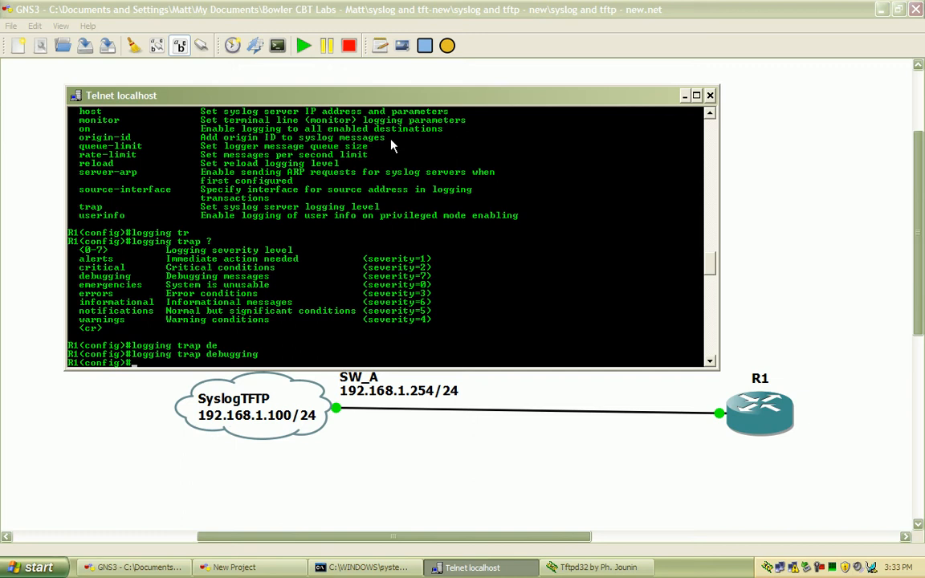
# Open a Tera Term Telnet connection to 192.168.1.254 on port 23
pyautogui.click(686, 568)
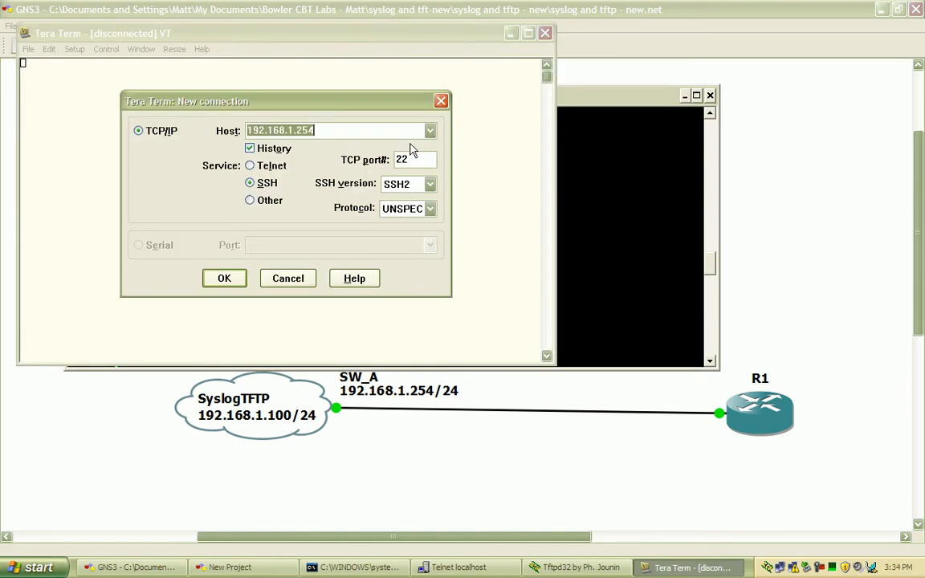
pyautogui.click(249, 165)
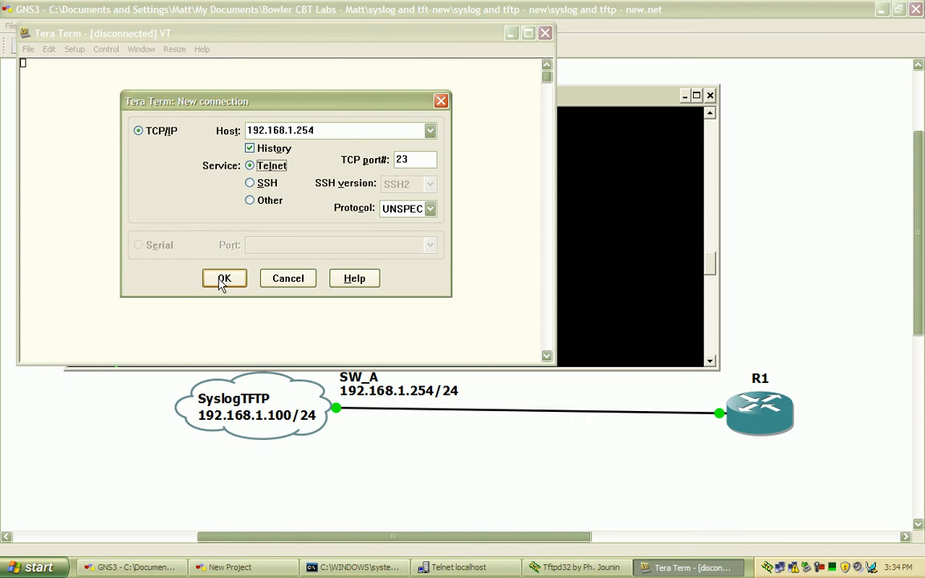
pyautogui.click(224, 278)
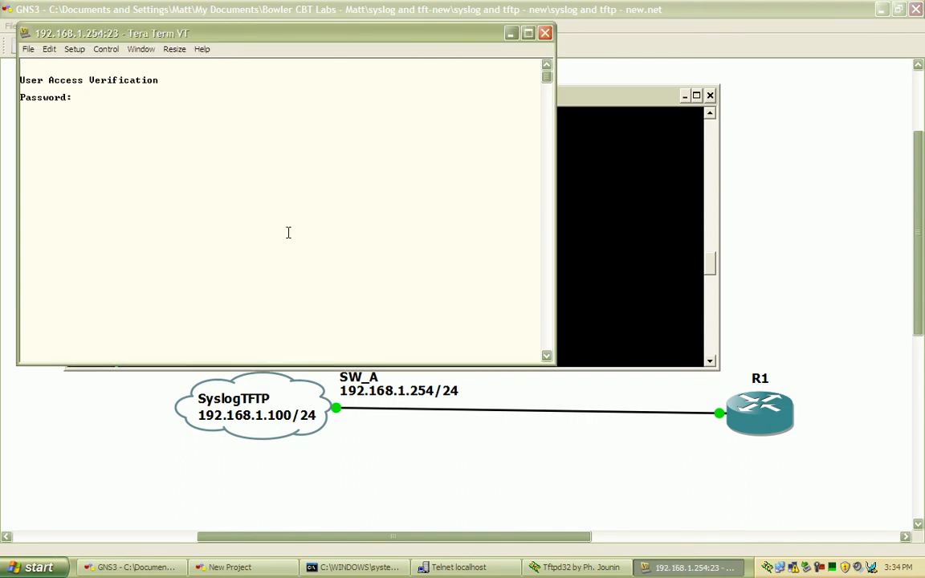
# Log into SW_A and configure logging to host 192.168.1.100
pyautogui.press('Enter')
pyautogui.write('c')
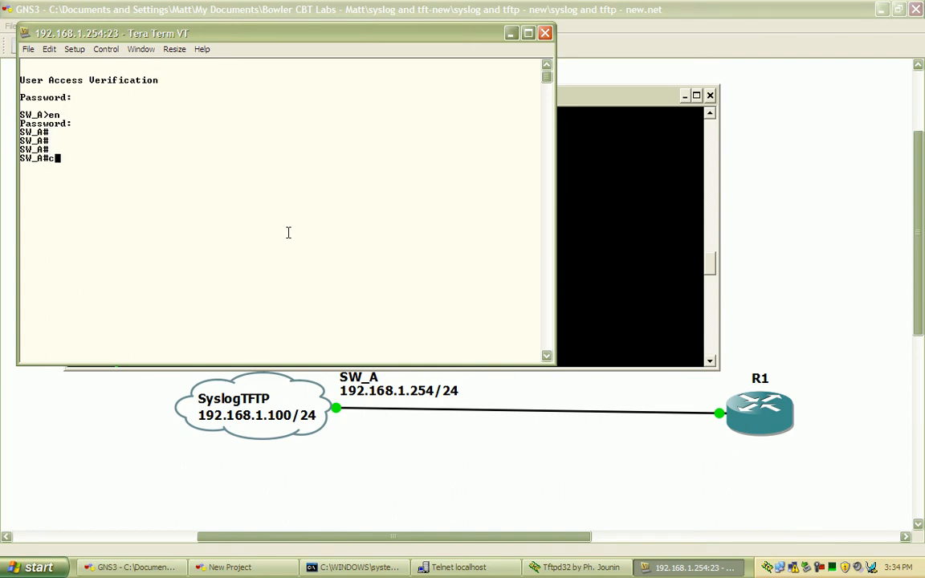
pyautogui.write('onf t')
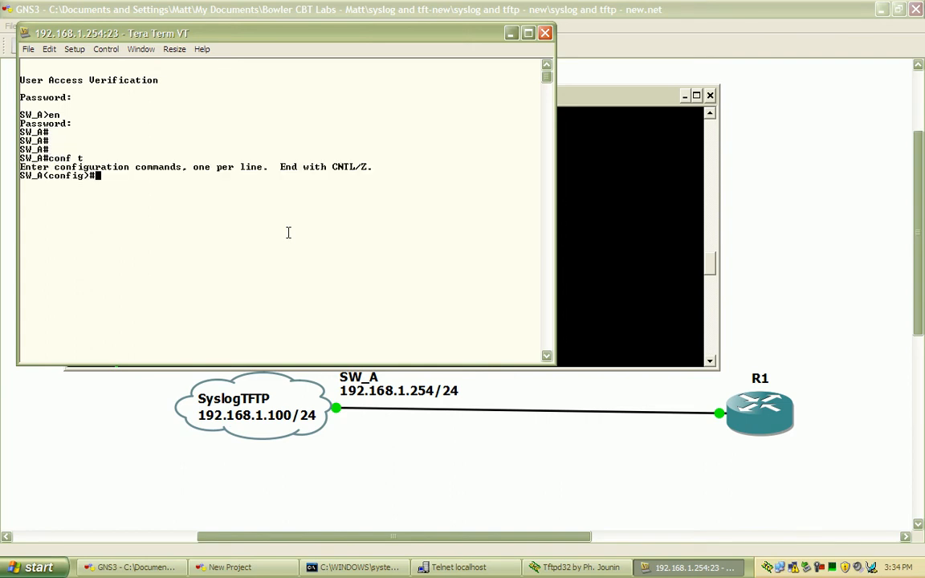
pyautogui.write('log')
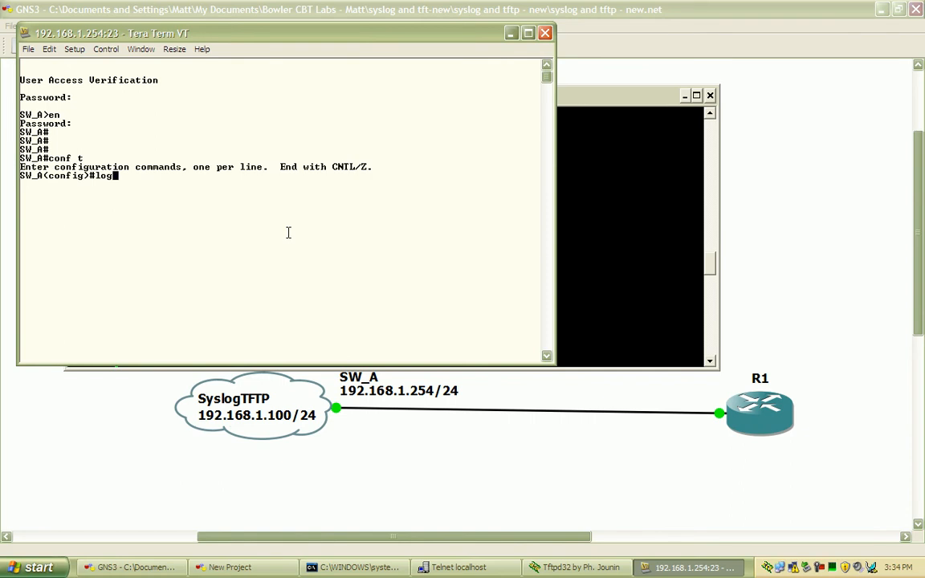
pyautogui.write('ging ?')
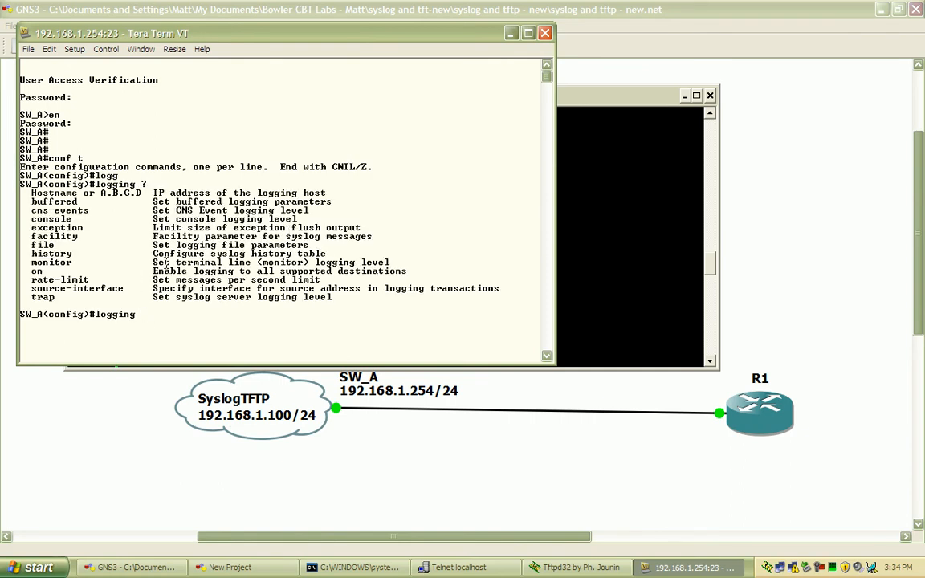
pyautogui.moveTo(120, 217)
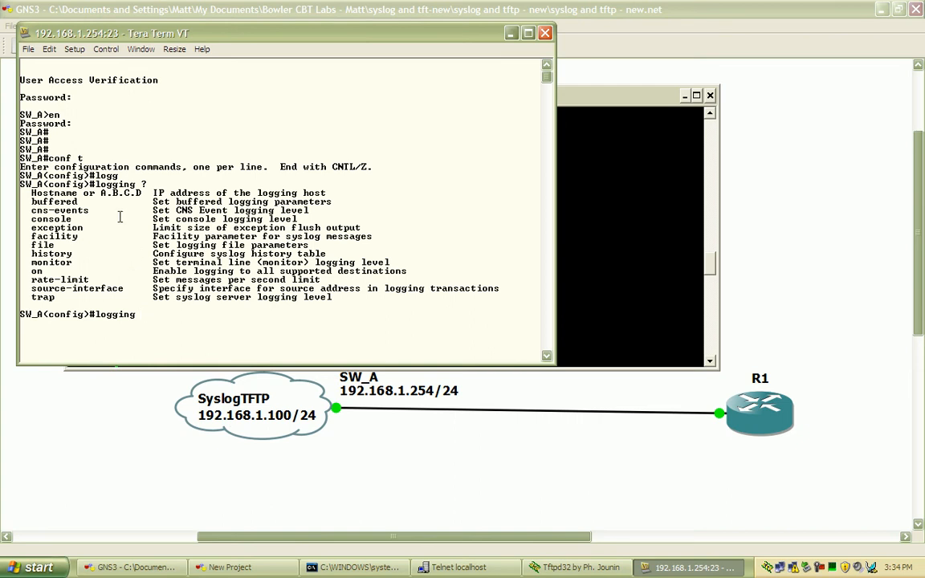
pyautogui.moveTo(198, 235)
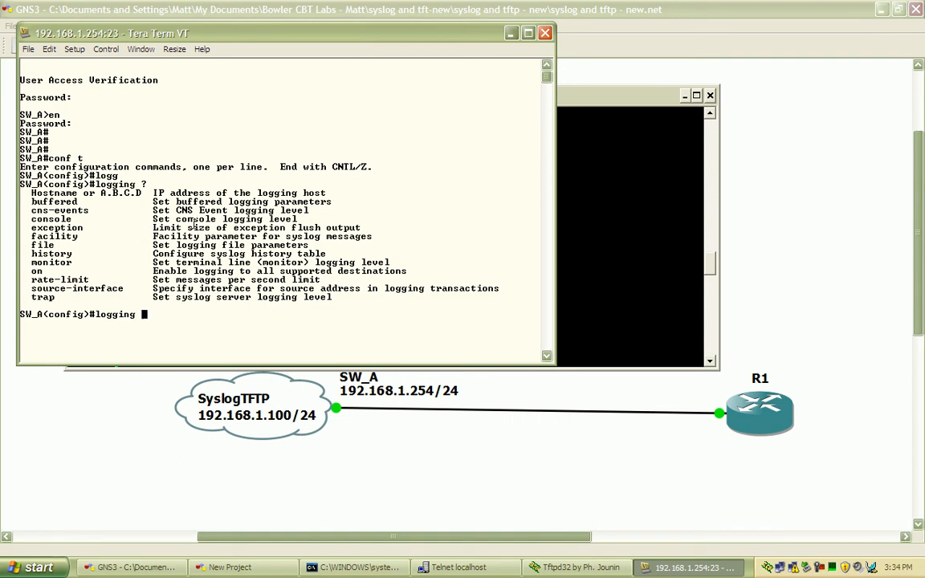
pyautogui.moveTo(248, 270)
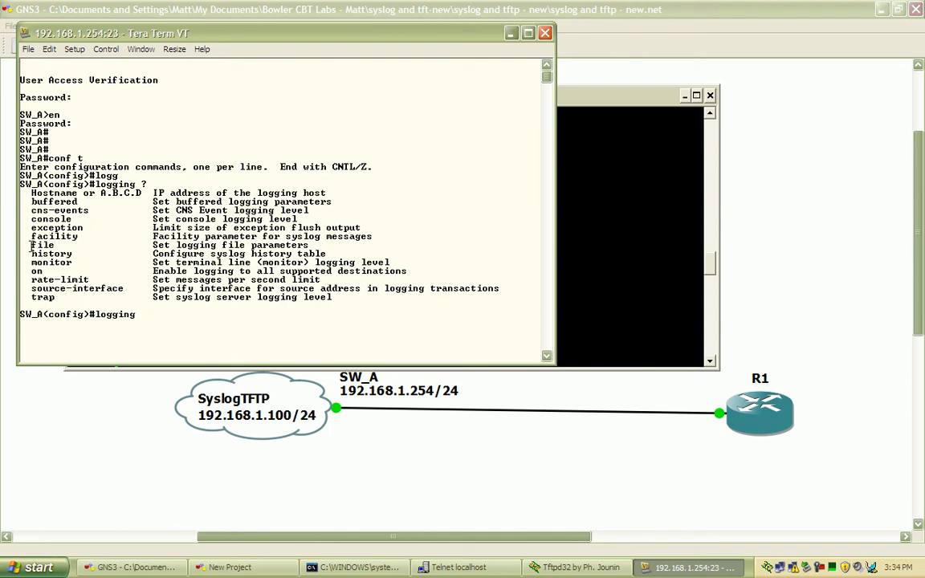
pyautogui.moveTo(160, 288)
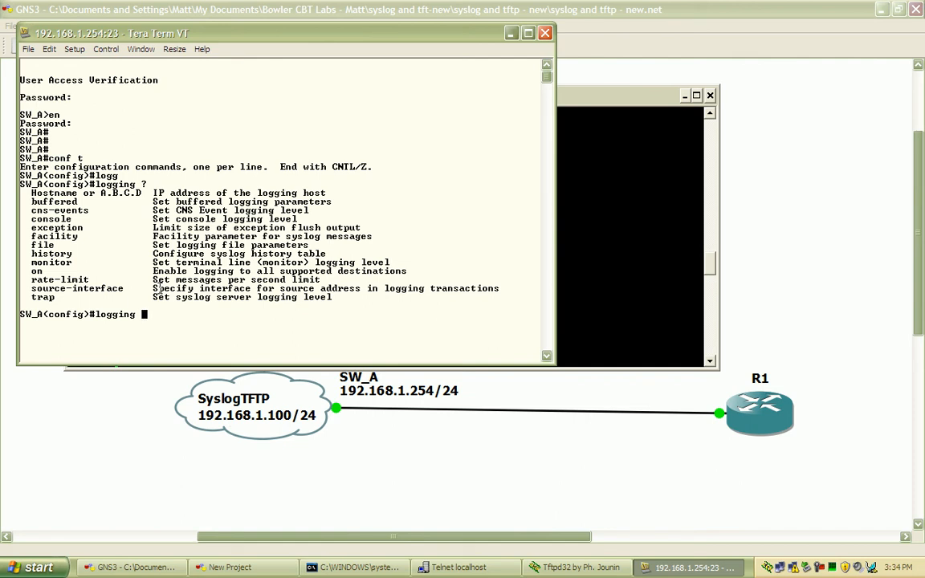
pyautogui.write('192')
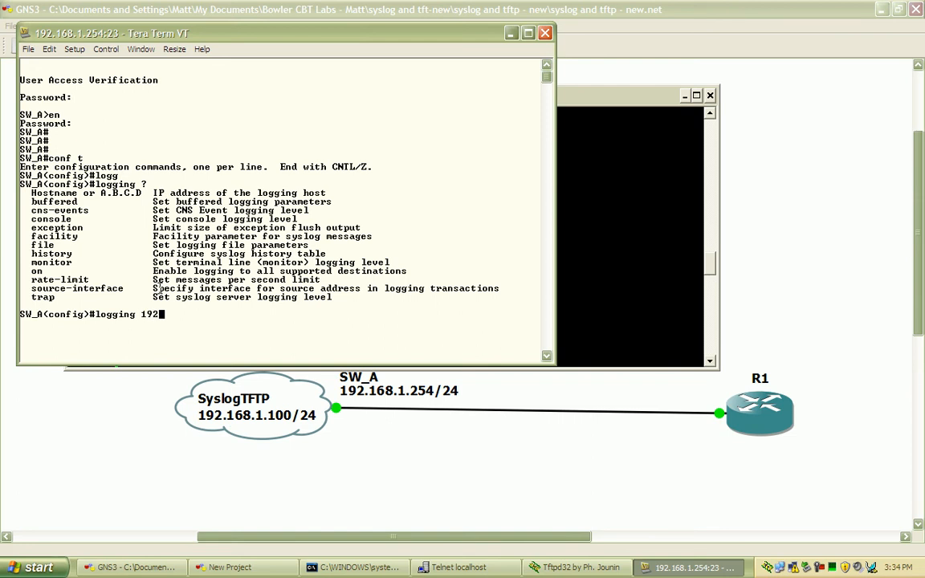
pyautogui.write('.168.1.10')
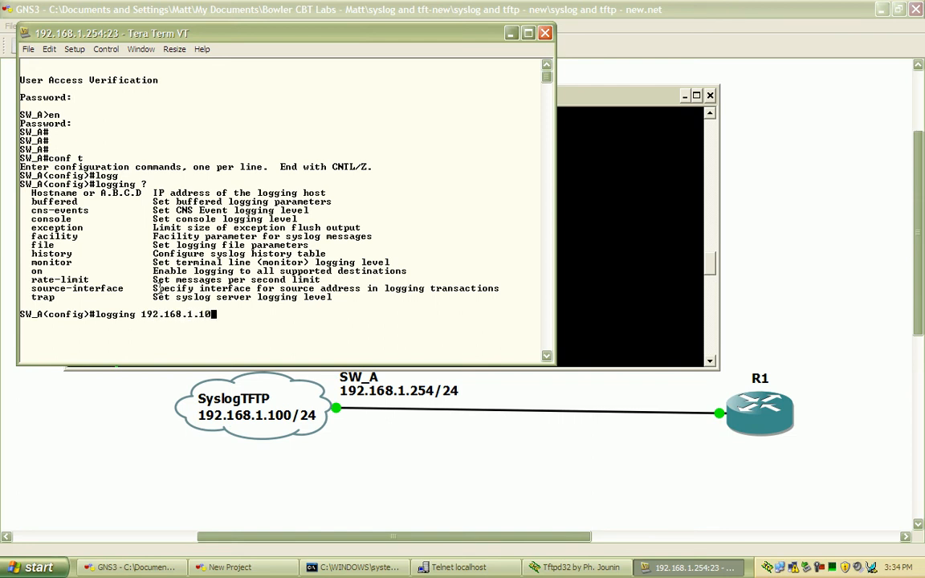
pyautogui.write('0')
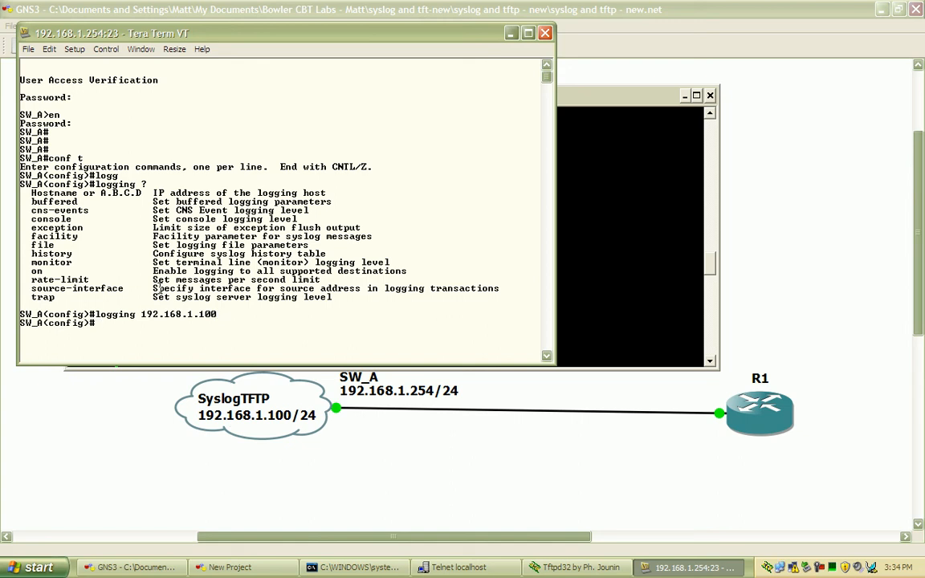
# Set SW_A's logging trap to debugging and exit configuration mode
pyautogui.write('logg')
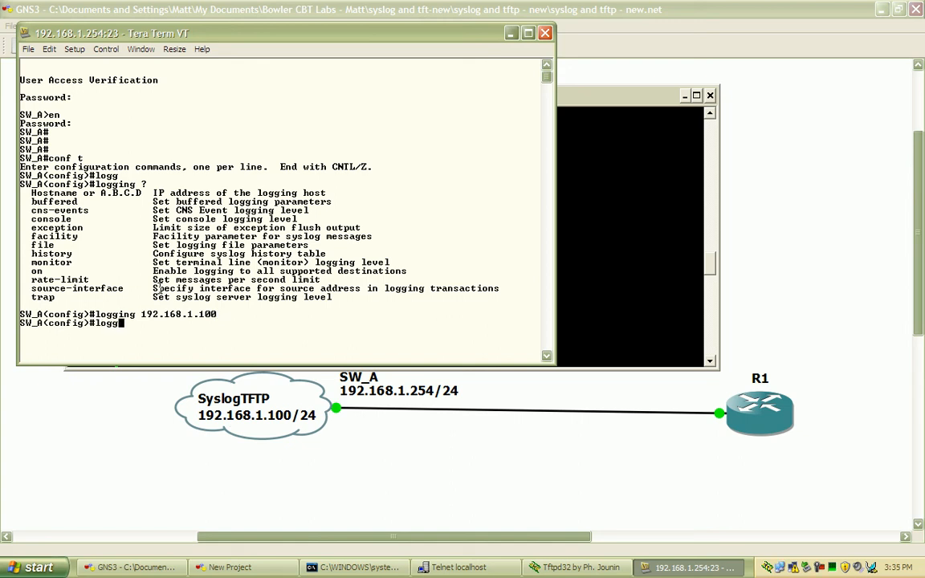
pyautogui.write('trap')
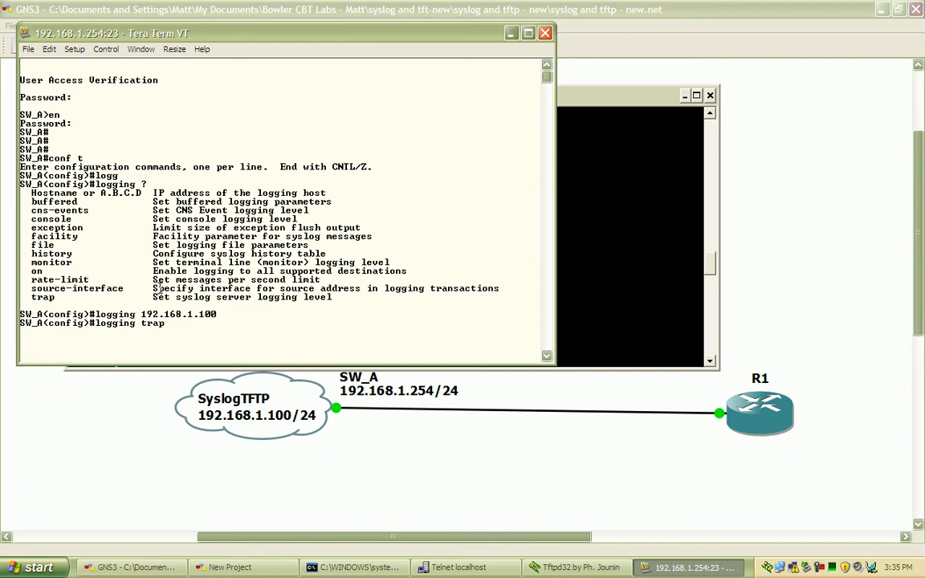
pyautogui.write('debugging')
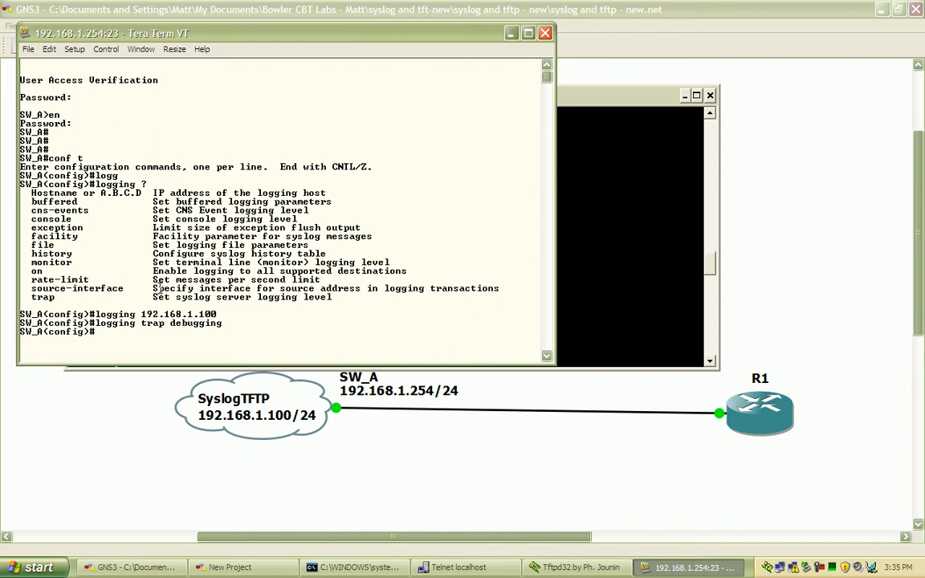
pyautogui.write('exit')
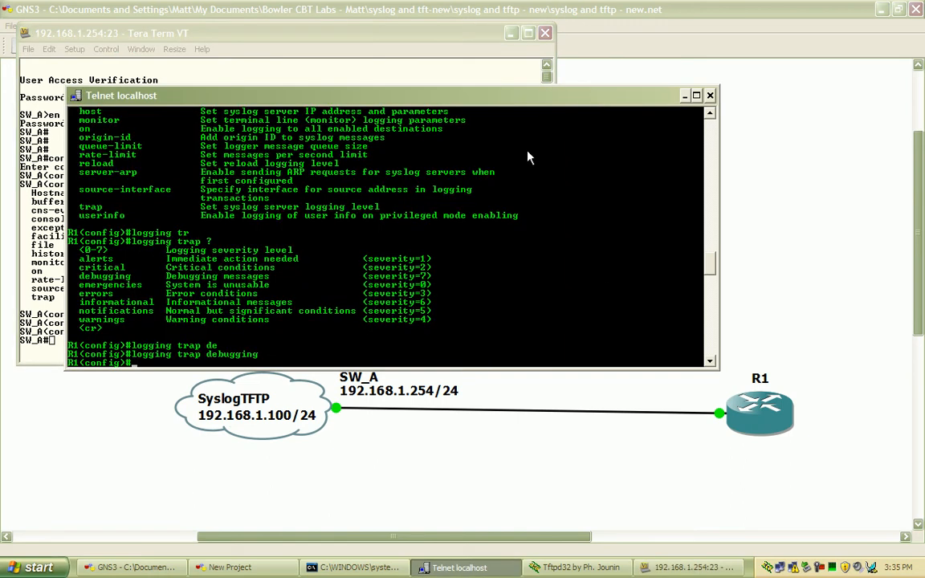
# On R1's console, enter 'interface loopback' at the config prompt
pyautogui.write('inter')
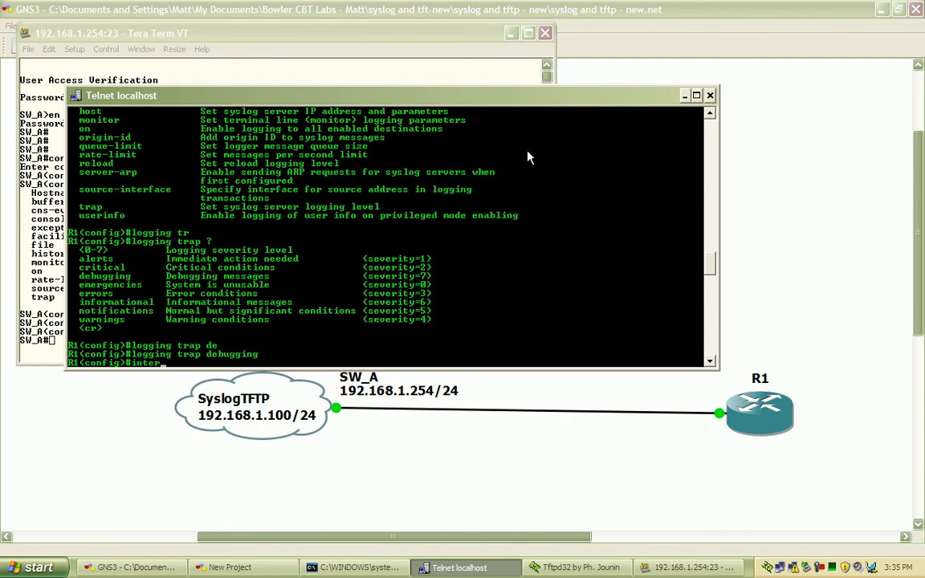
pyautogui.write('face loopback')
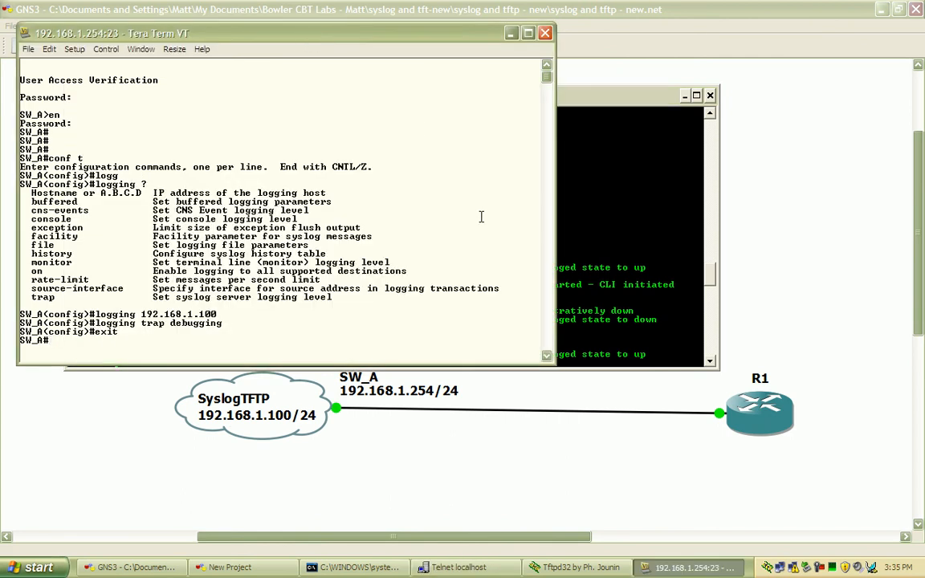
# Enable Telnet debugging on SW_A with 'debug telnet'
pyautogui.write('debug t')
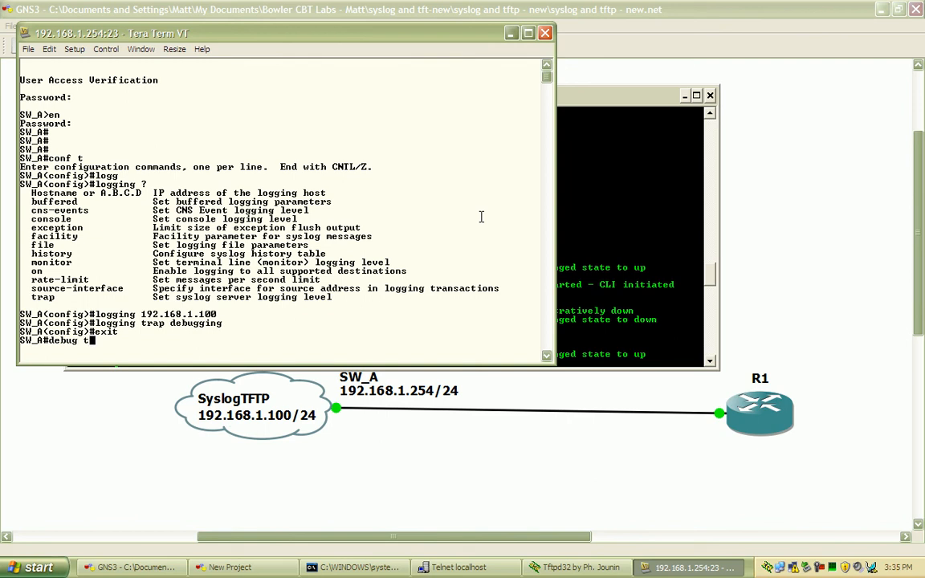
pyautogui.write('ele')
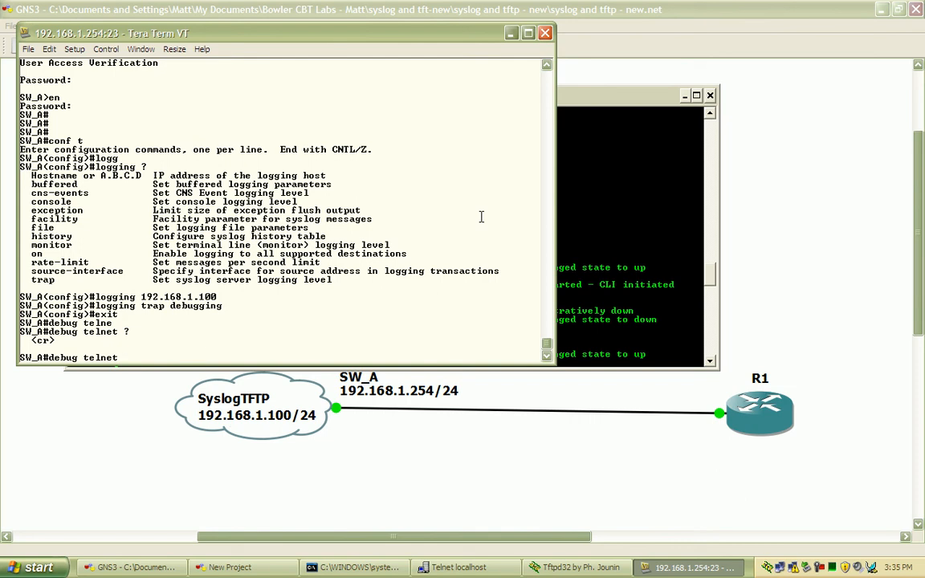
pyautogui.press('Return')
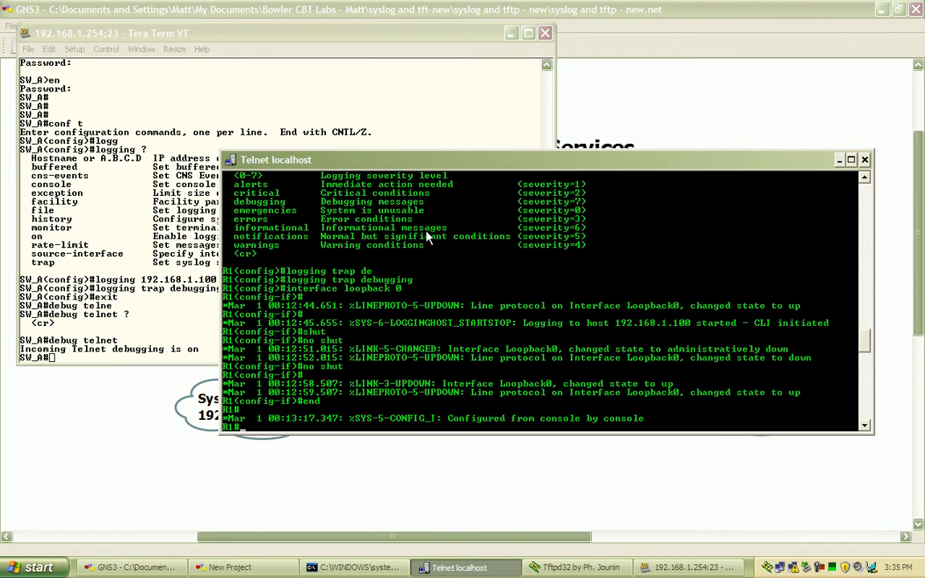
# From R1, telnet to SW_A at 192.168.1.254 and reach privileged mode
pyautogui.write('telnet 192.168.1.254')
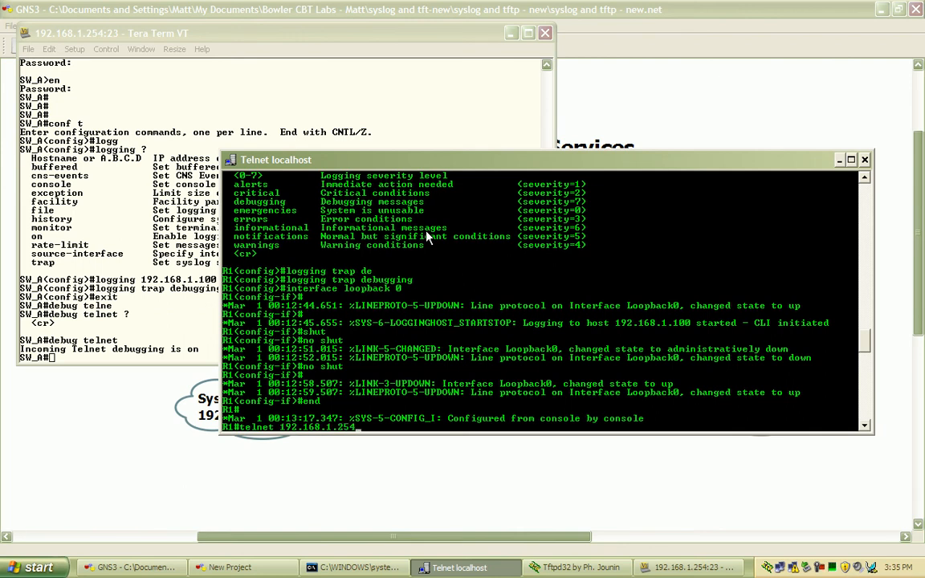
pyautogui.press('Return')
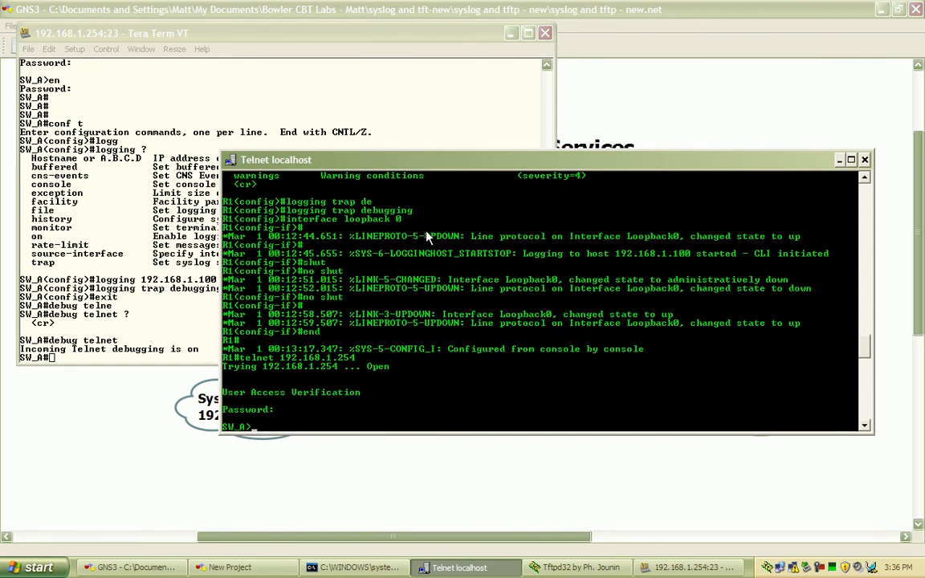
pyautogui.write('en')
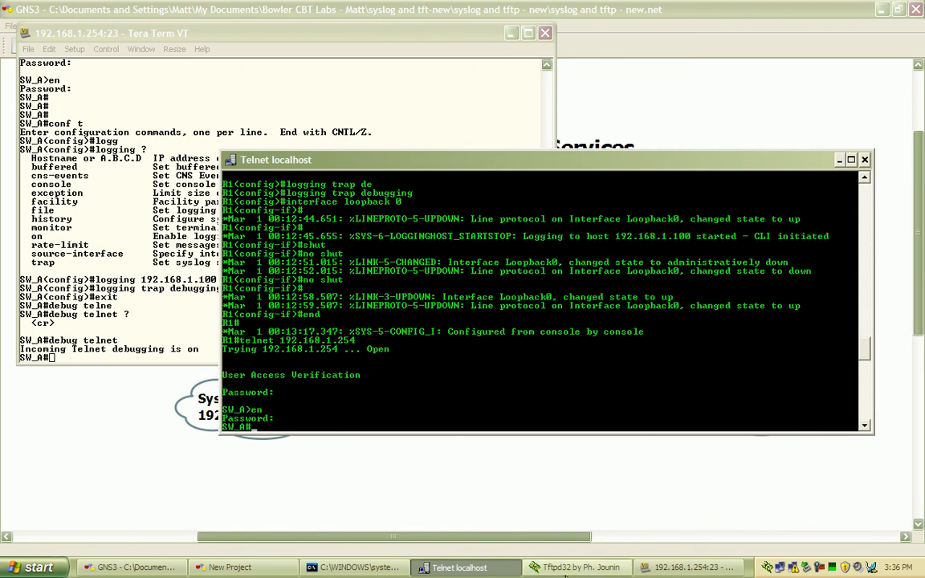
pyautogui.click(578, 567)
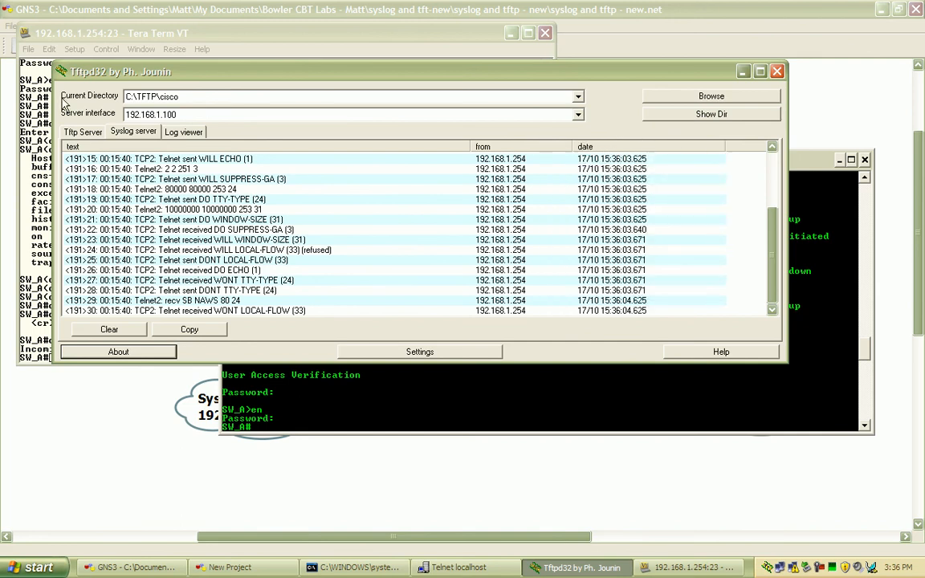
# Review SW_A's Telnet debug entries, then scroll up to R1's loopback messages from 192.168.1.1
pyautogui.click(161, 158)
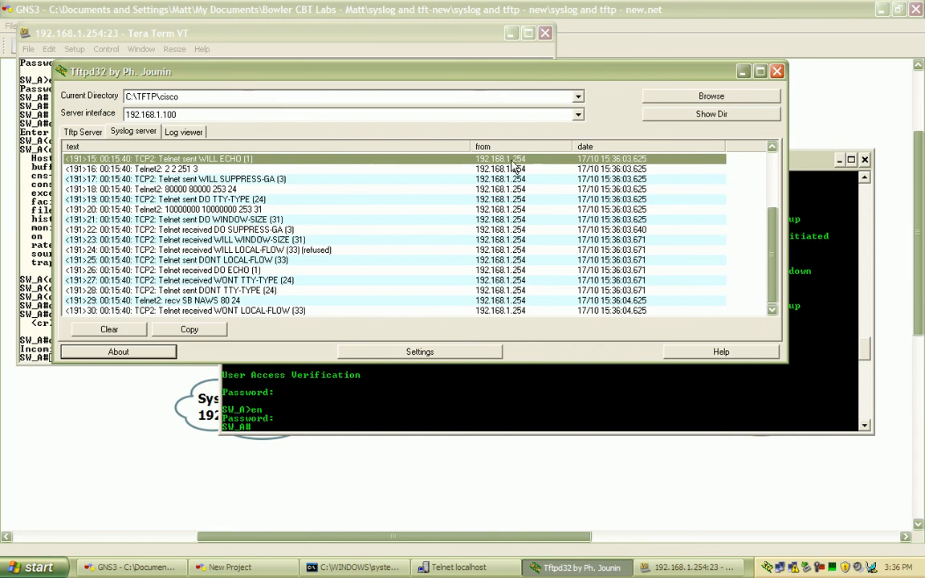
pyautogui.moveTo(632, 166)
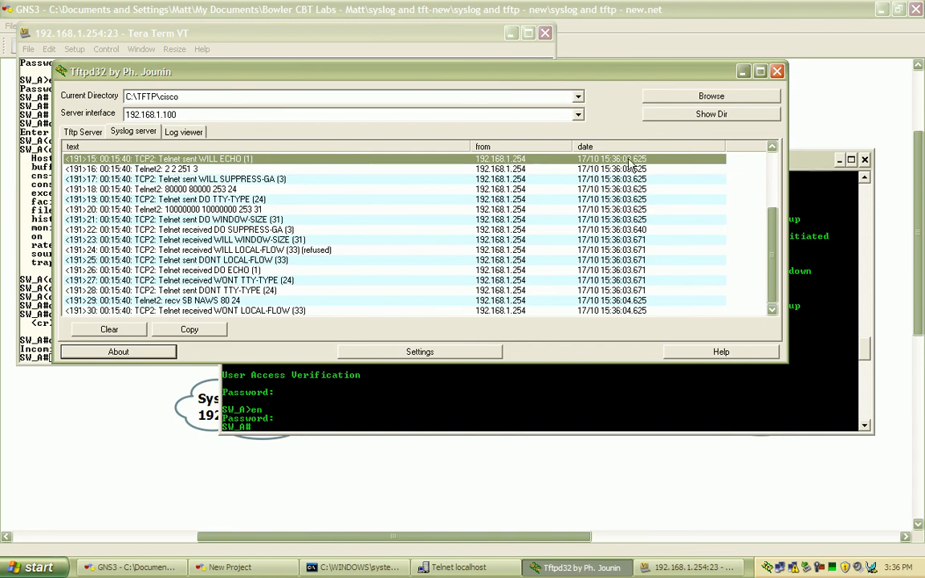
pyautogui.scroll(3)
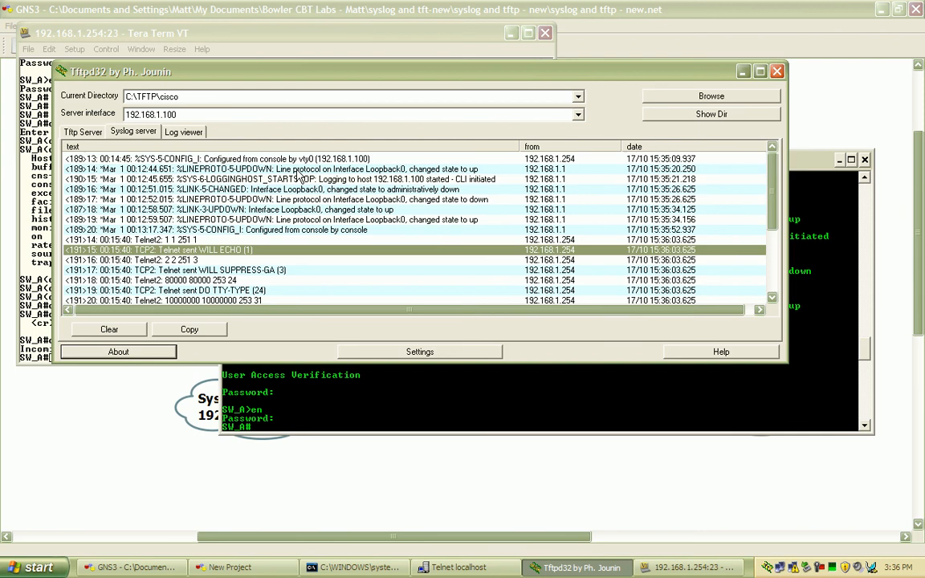
pyautogui.click(297, 179)
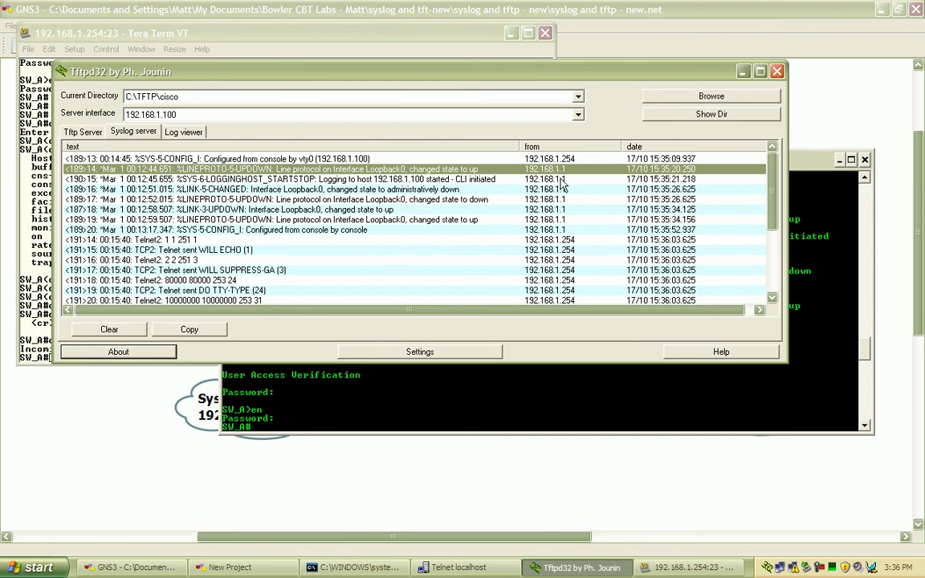
pyautogui.click(108, 329)
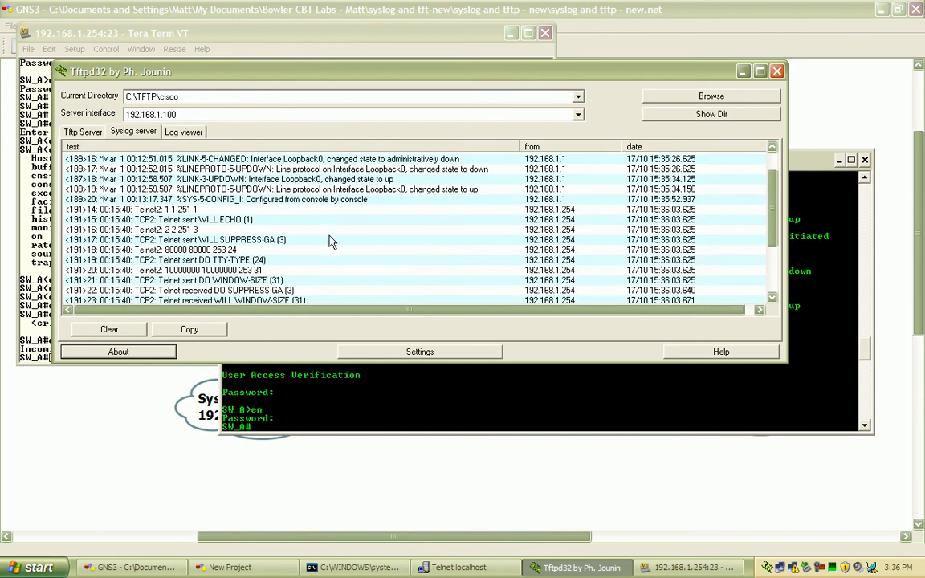
pyautogui.moveTo(386, 232)
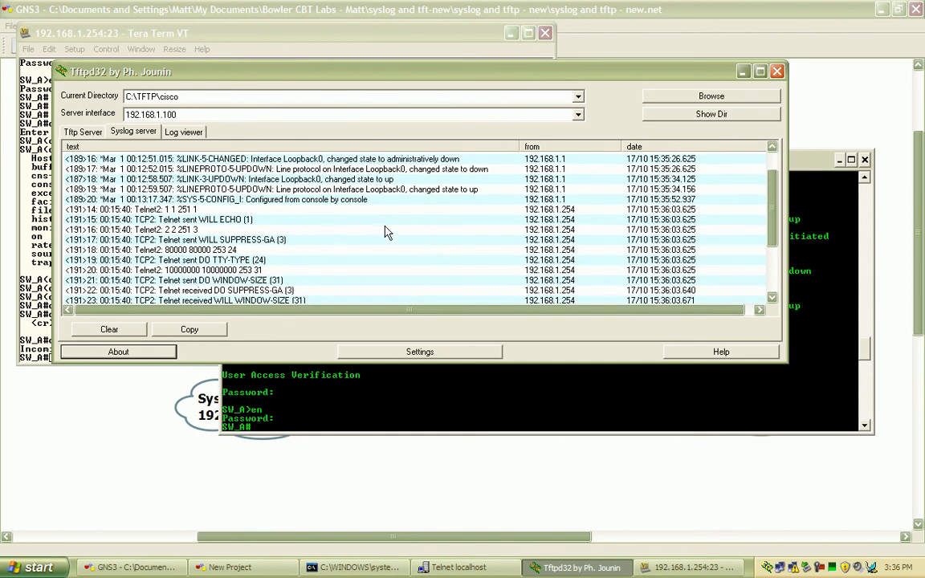
pyautogui.moveTo(506, 222)
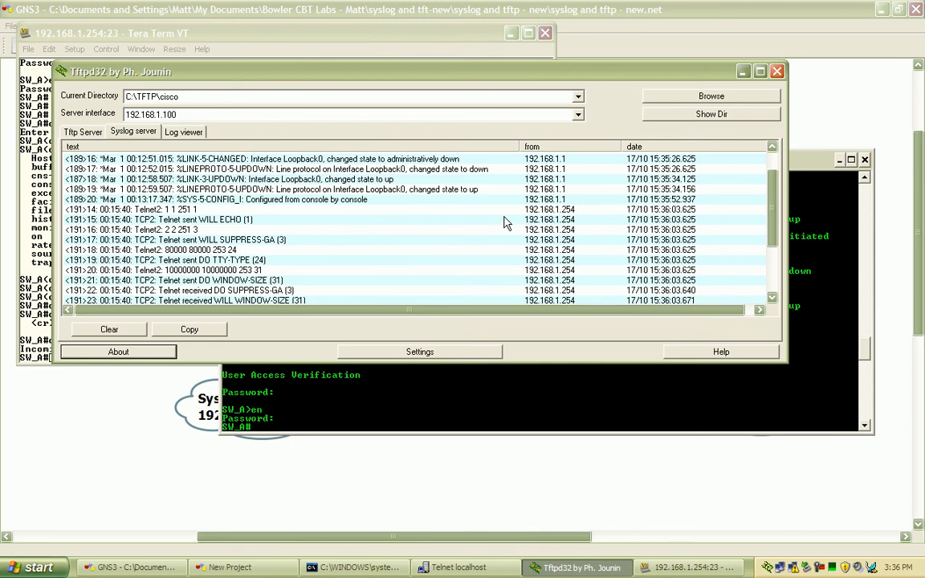
pyautogui.moveTo(462, 241)
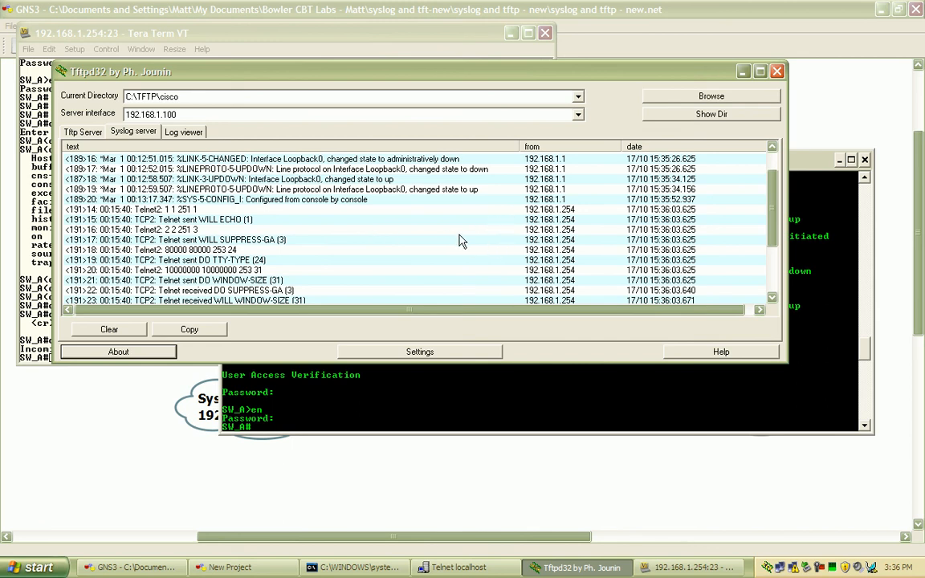
pyautogui.moveTo(578, 222)
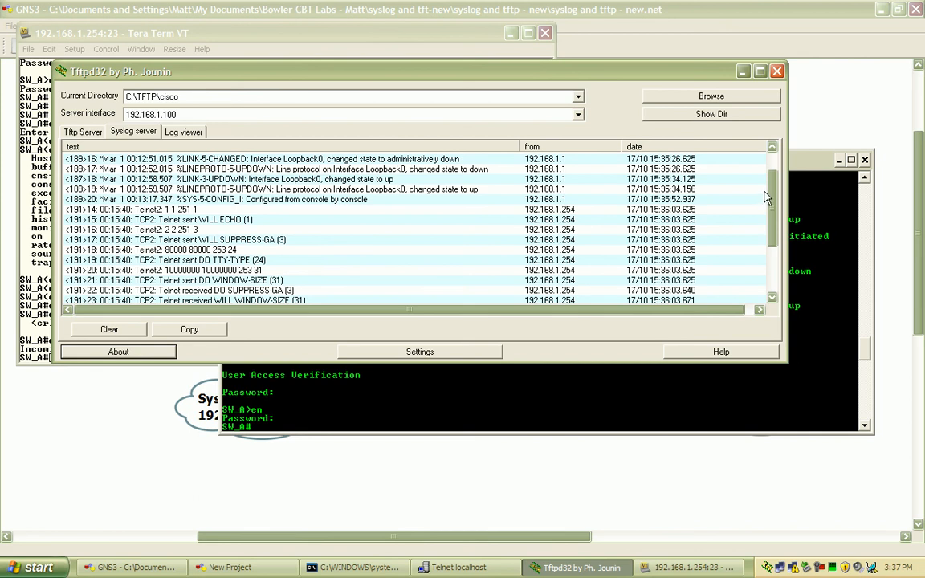
pyautogui.scroll(-3)
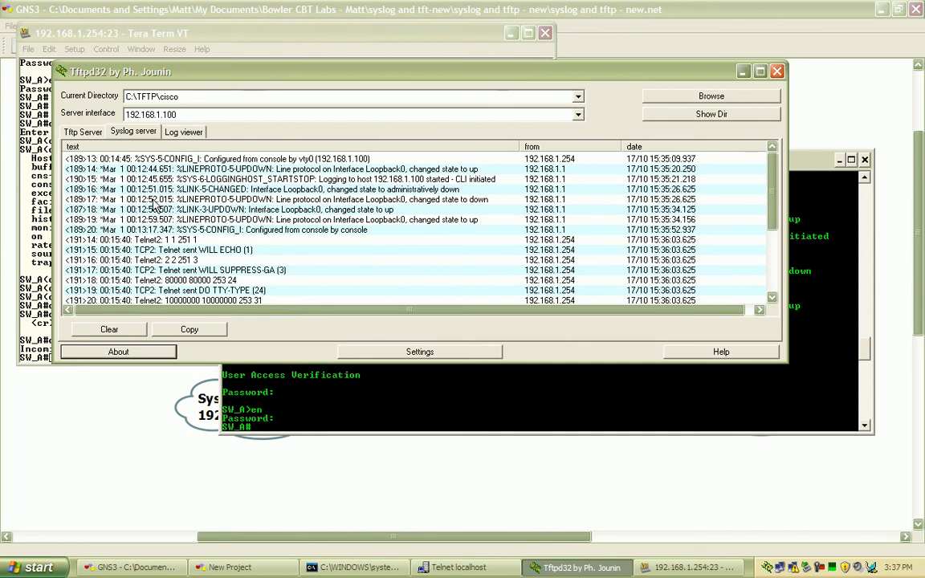
pyautogui.moveTo(583, 175)
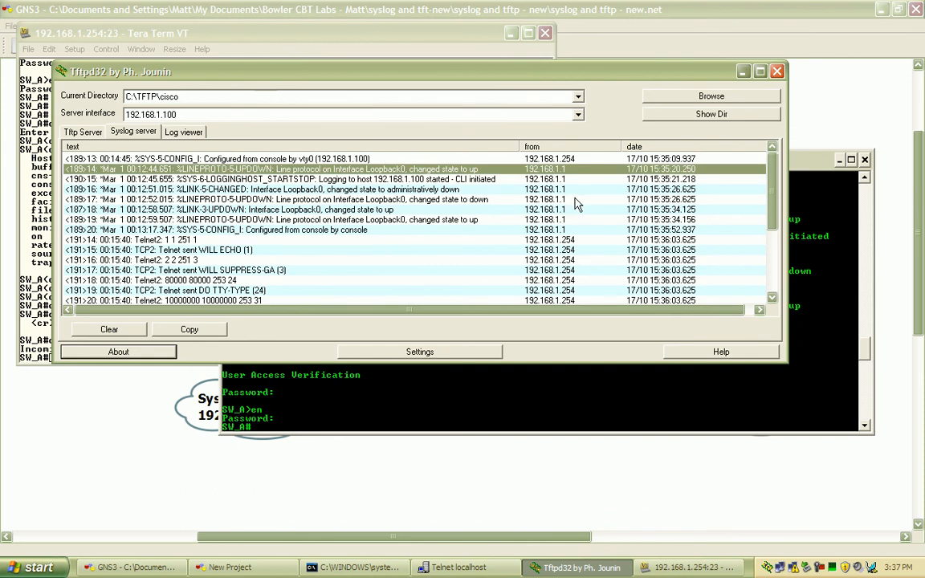
pyautogui.moveTo(561, 257)
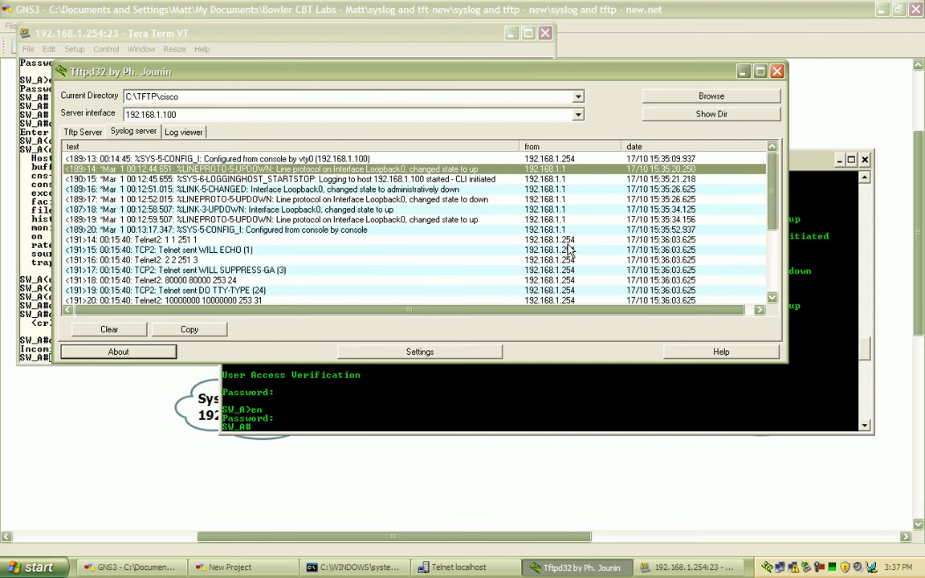
pyautogui.moveTo(600, 218)
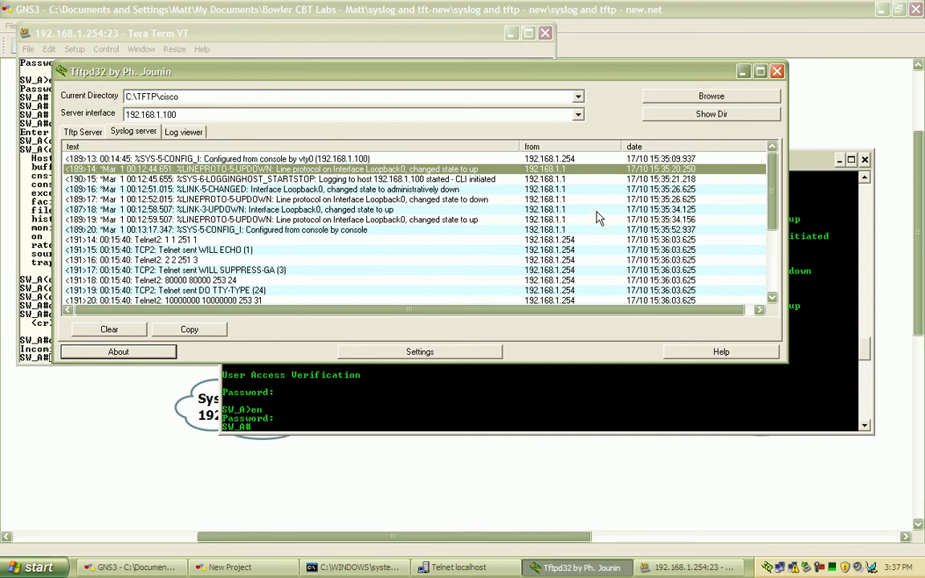
pyautogui.moveTo(586, 217)
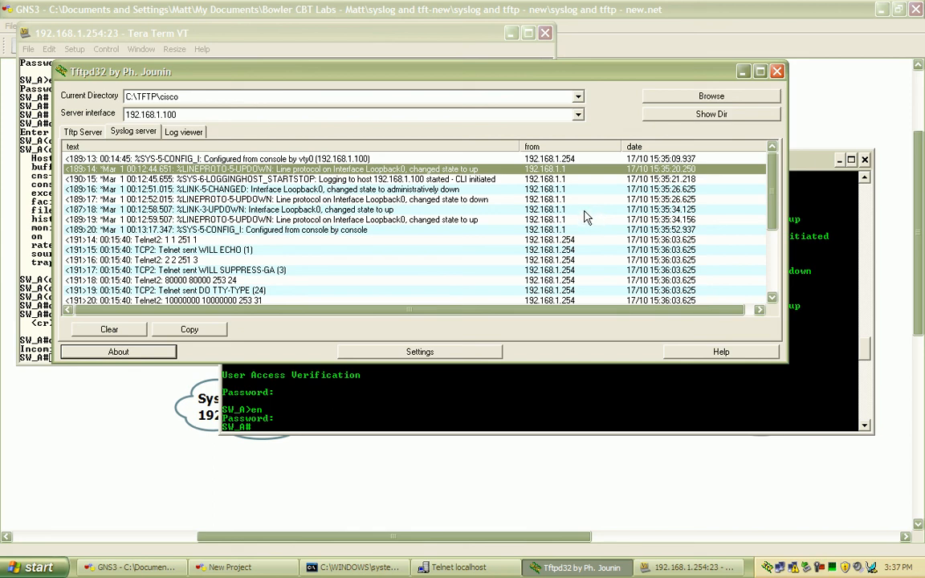
pyautogui.moveTo(220, 236)
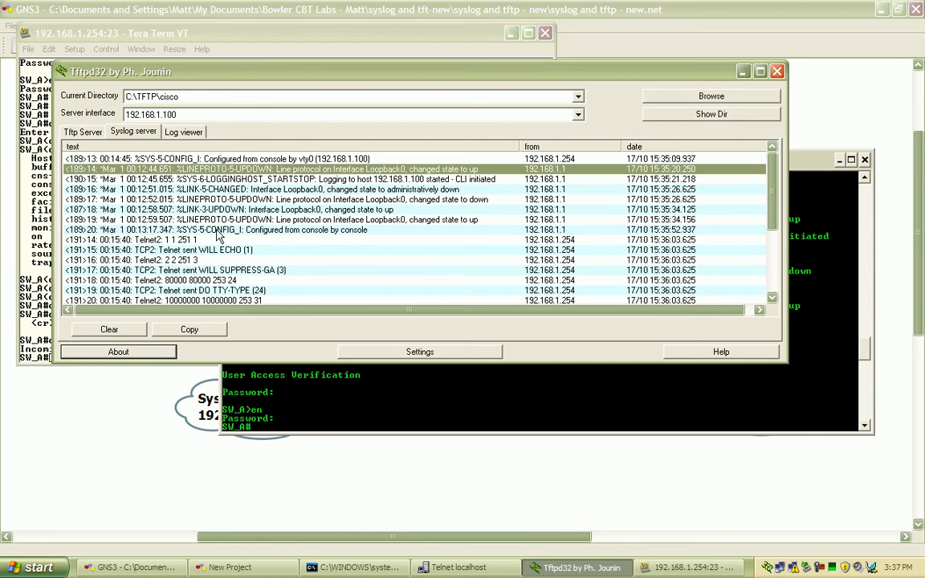
pyautogui.moveTo(124, 241)
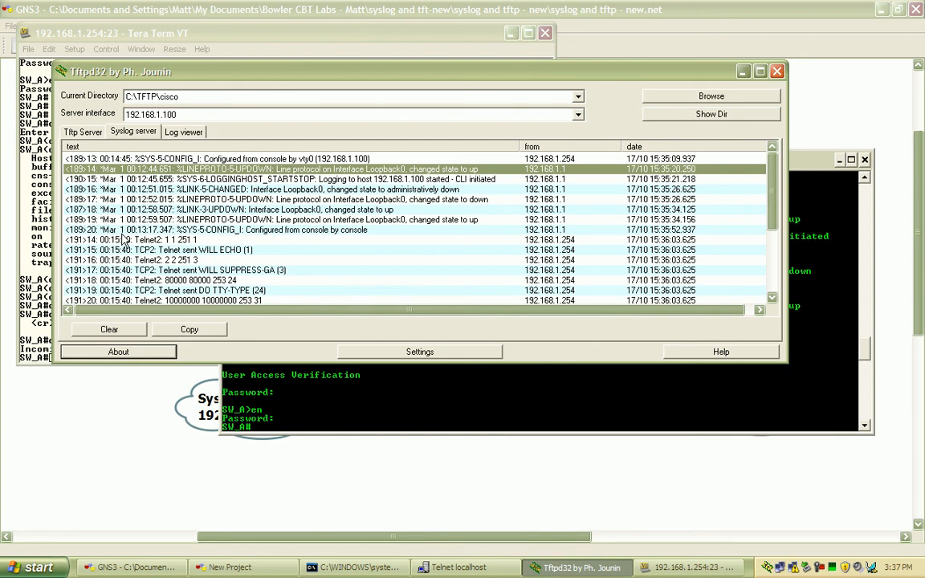
pyautogui.moveTo(129, 233)
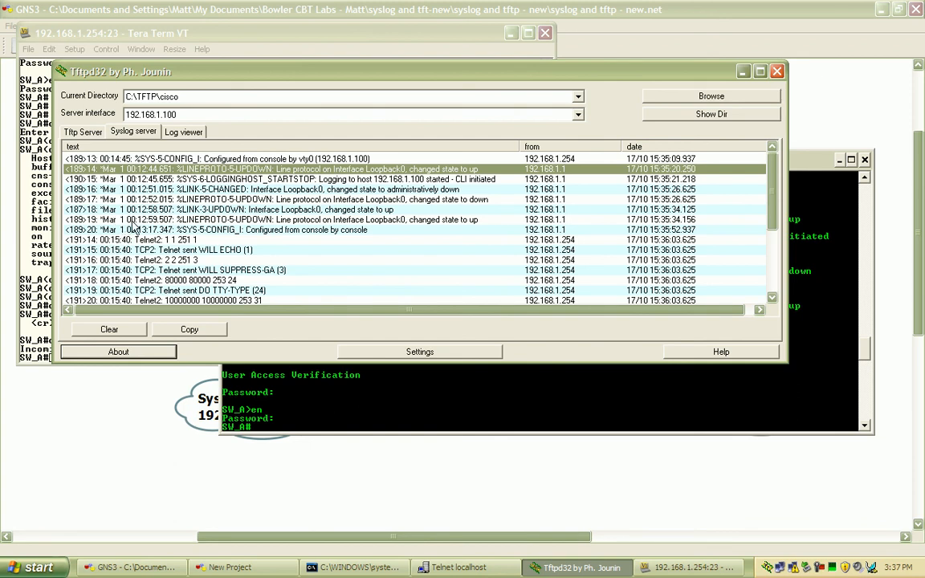